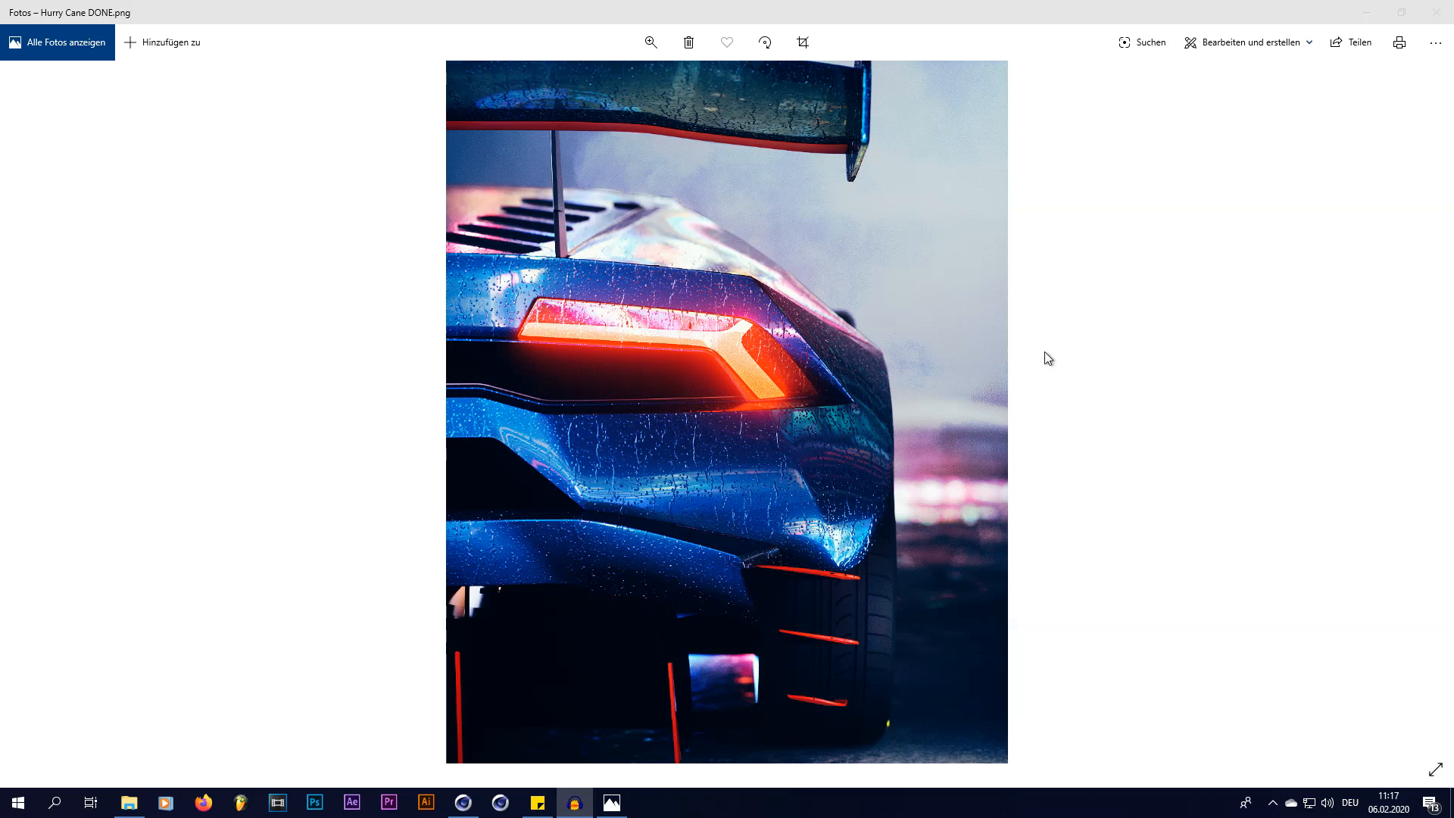
pyautogui.moveTo(988, 457)
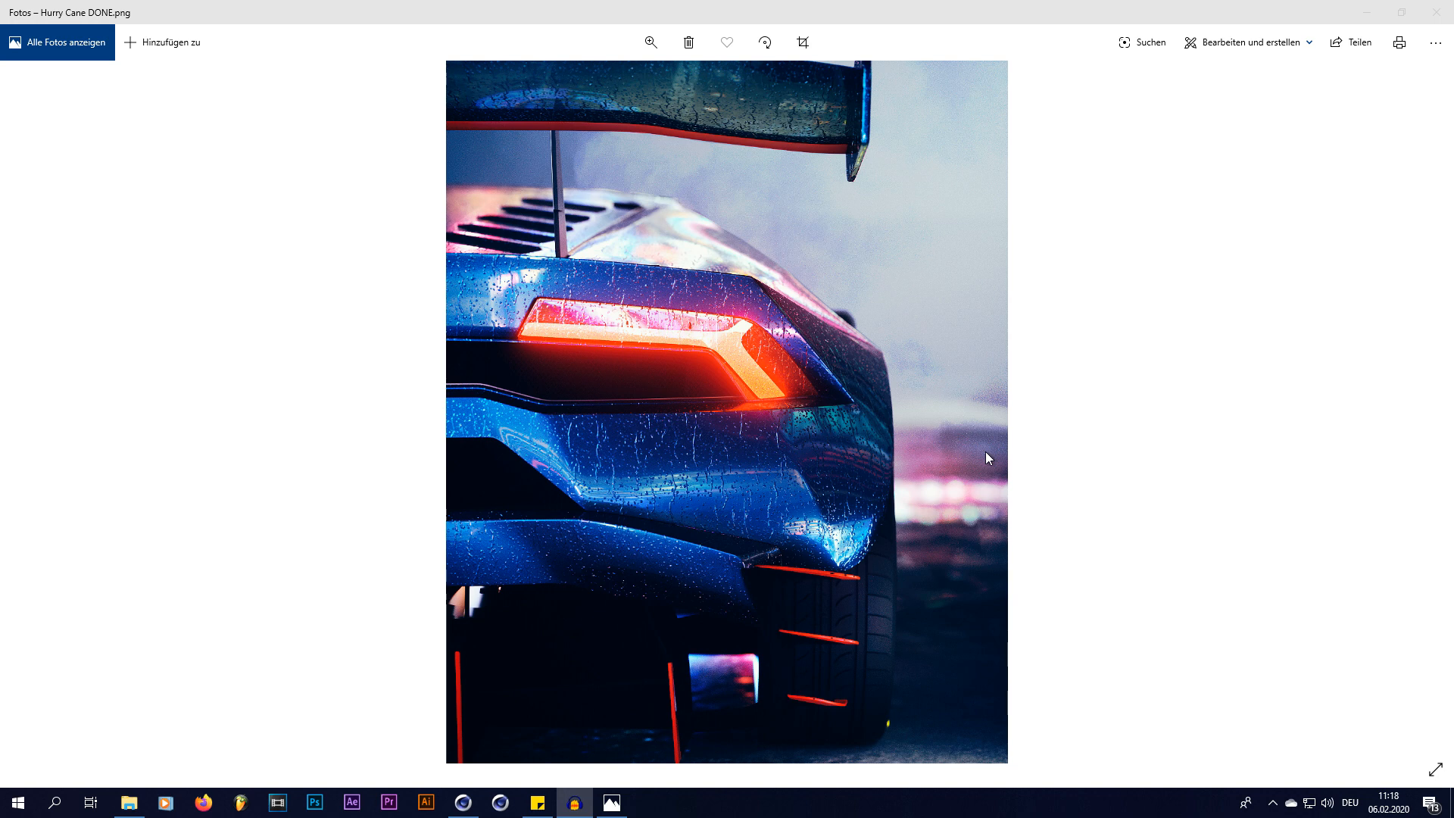
pyautogui.moveTo(604, 274)
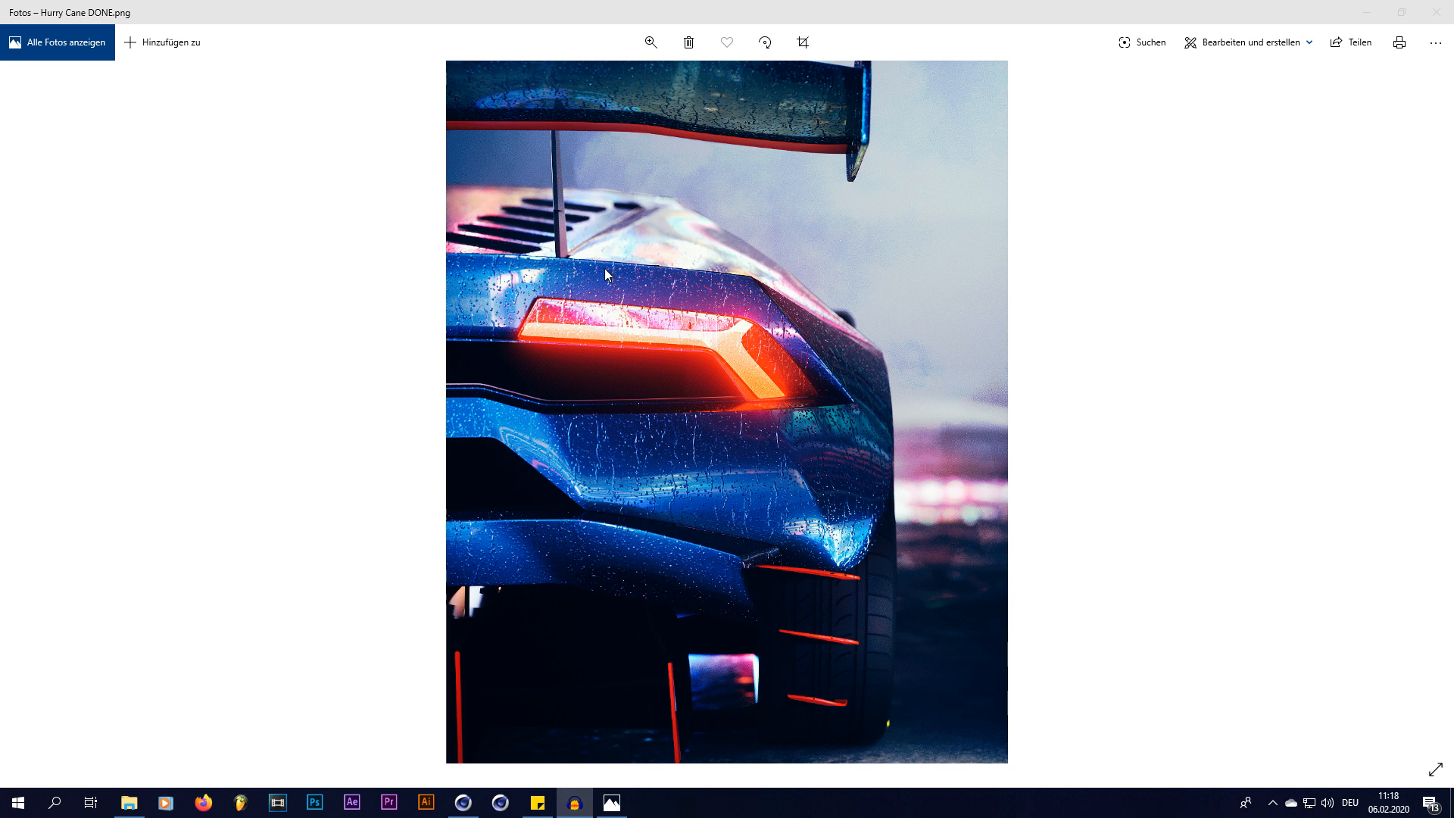
pyautogui.moveTo(490, 443)
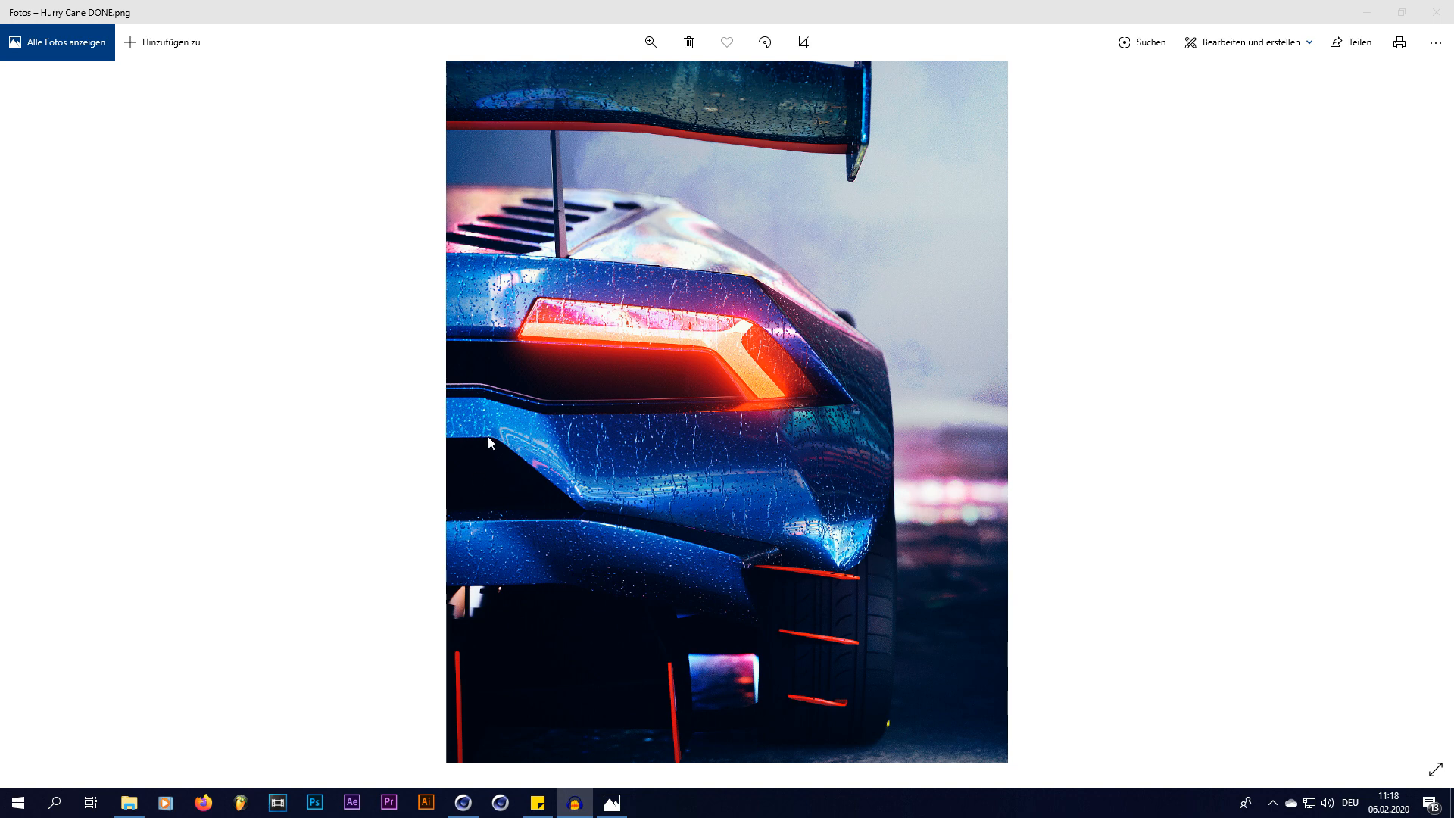
pyautogui.moveTo(1234, 554)
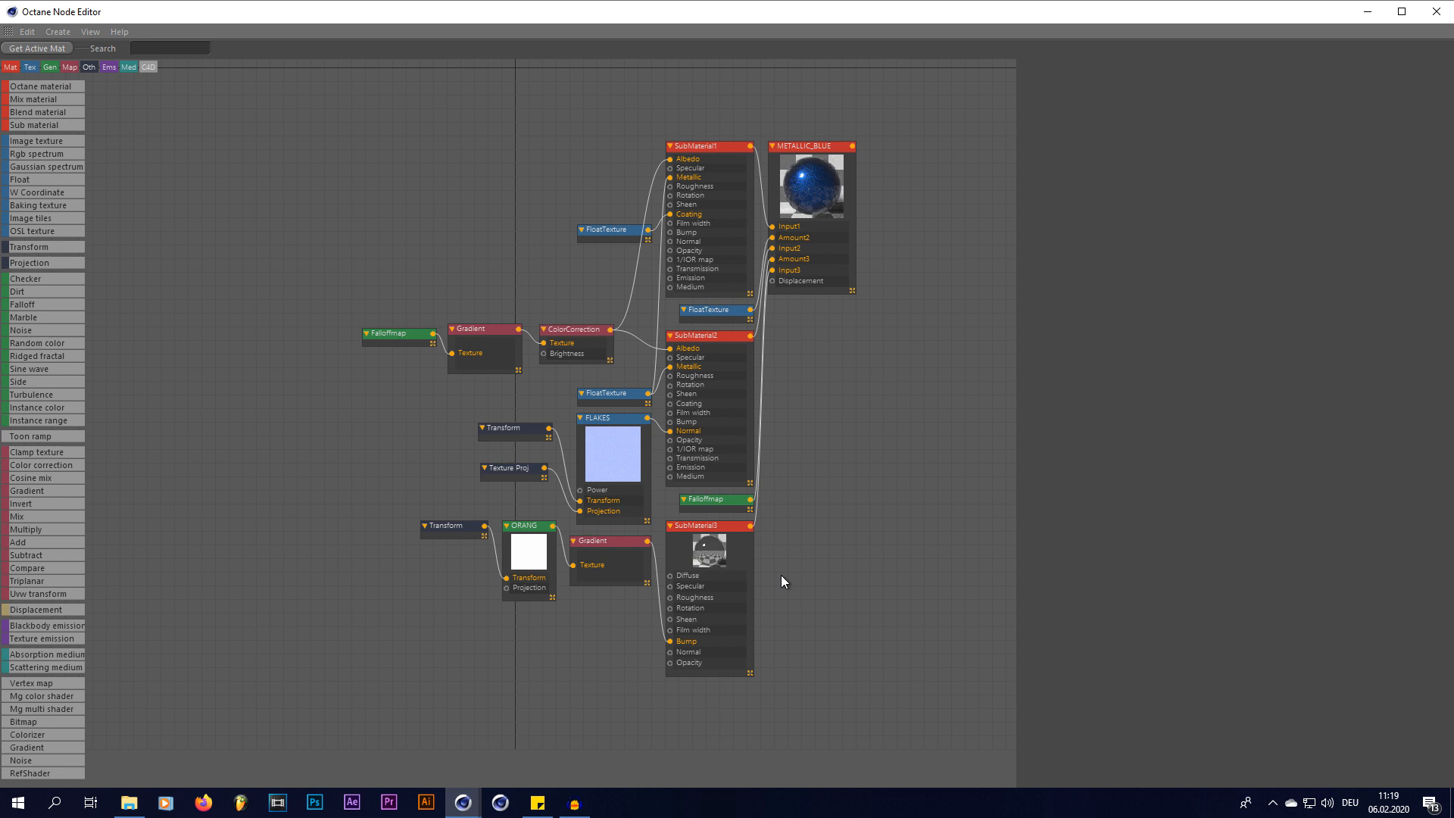
pyautogui.moveTo(36, 140)
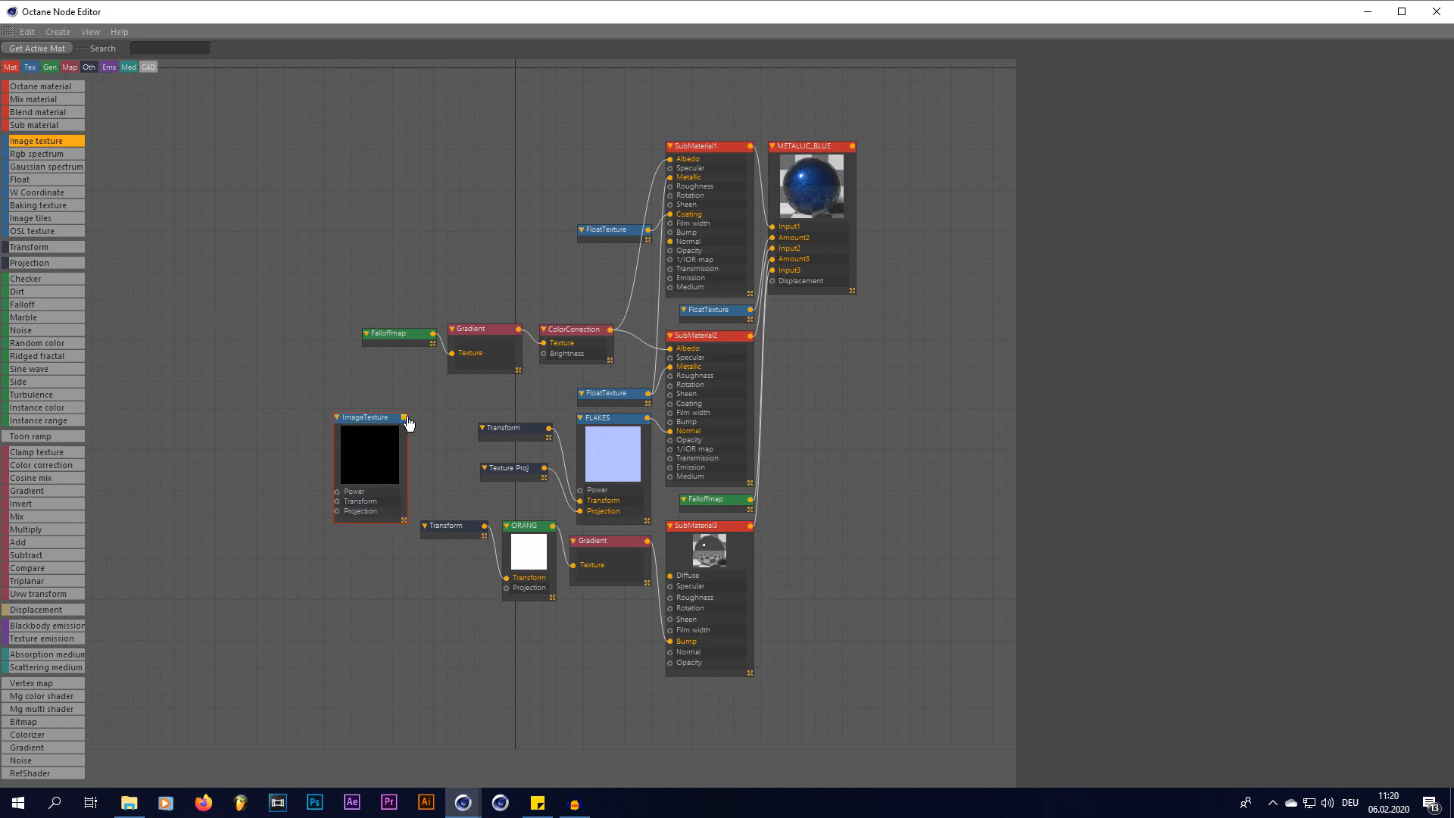
# Add an Octane image texture node to the METALLIC_BLUE graph, feeding the sub-materials' normal inputs.
pyautogui.moveTo(406, 422); pyautogui.dragTo(664, 241)
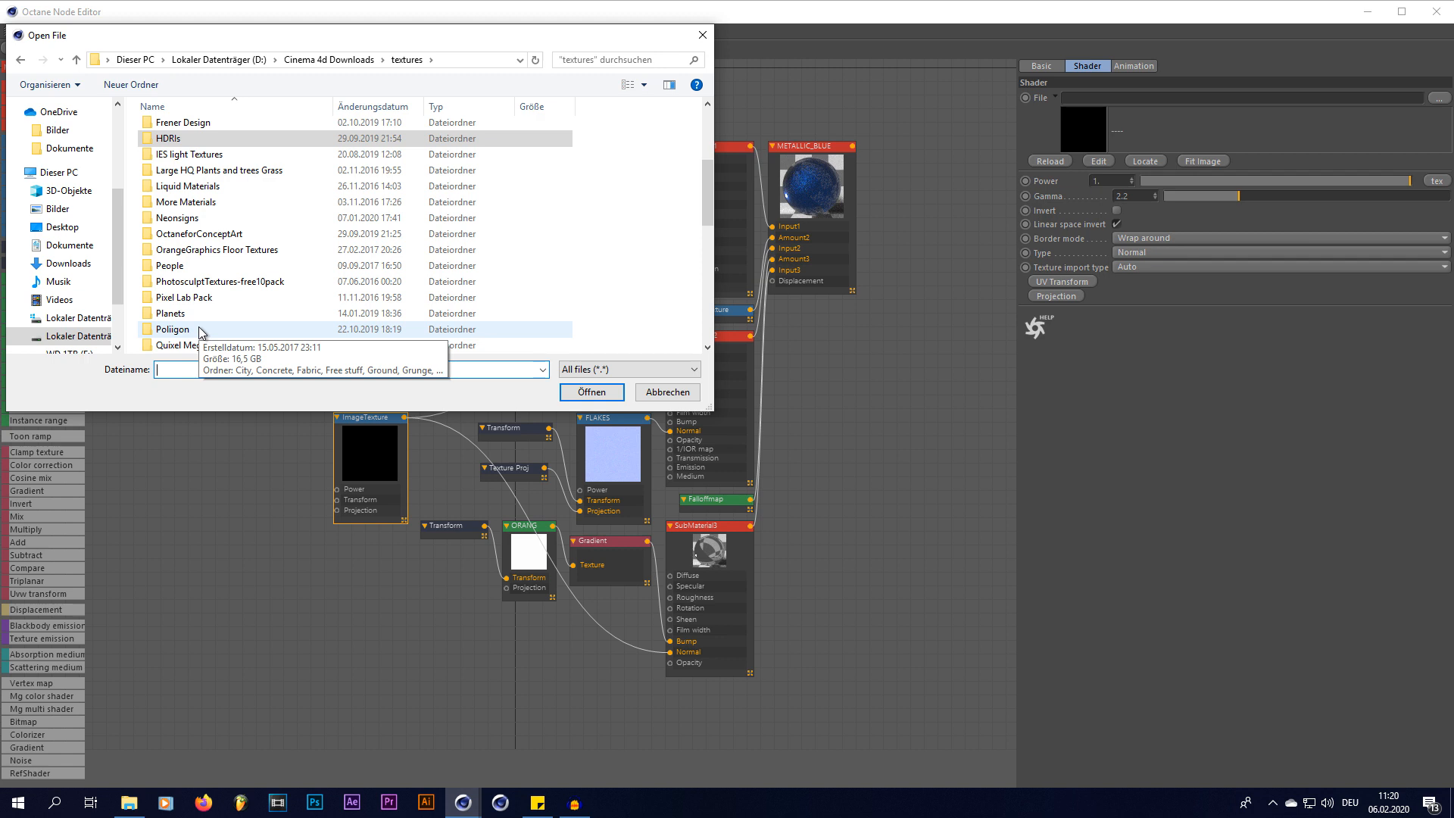
# Load RainDropsAndStreaks001_NRM_HIRES from Poliigon > Rain into the image texture and accept the copy prompt.
pyautogui.doubleClick(170, 330)
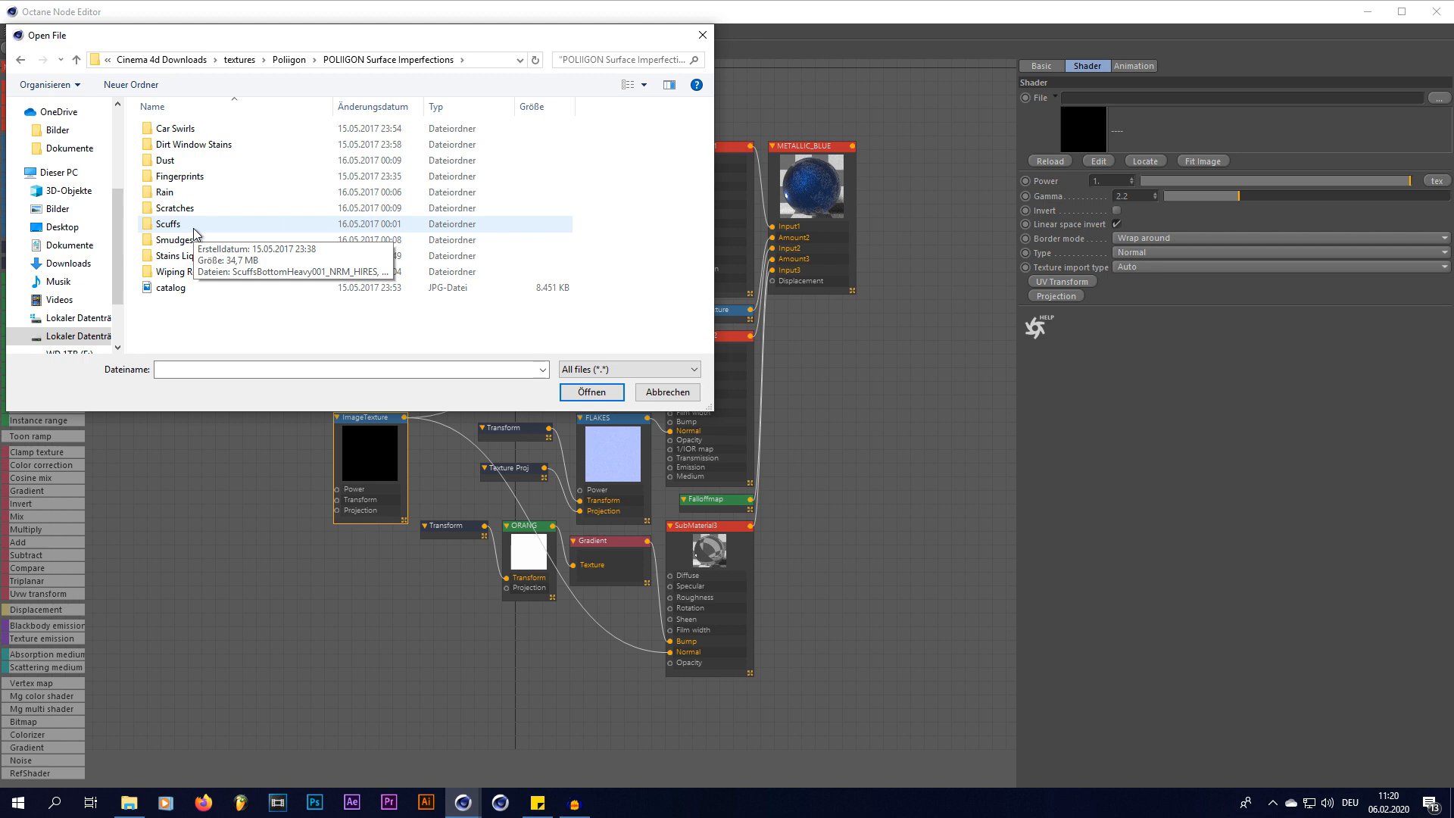
pyautogui.moveTo(165, 191)
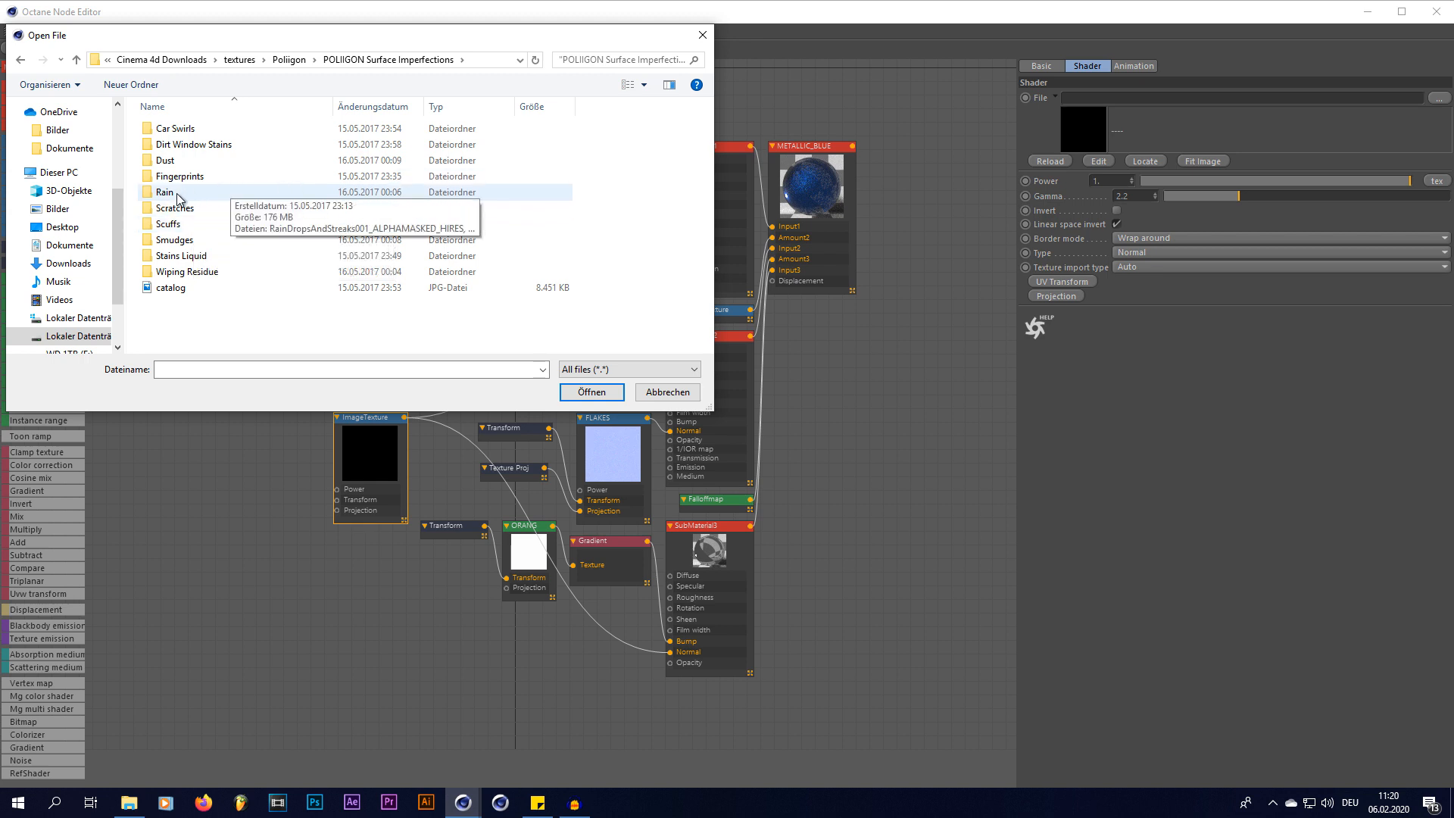
pyautogui.doubleClick(165, 191)
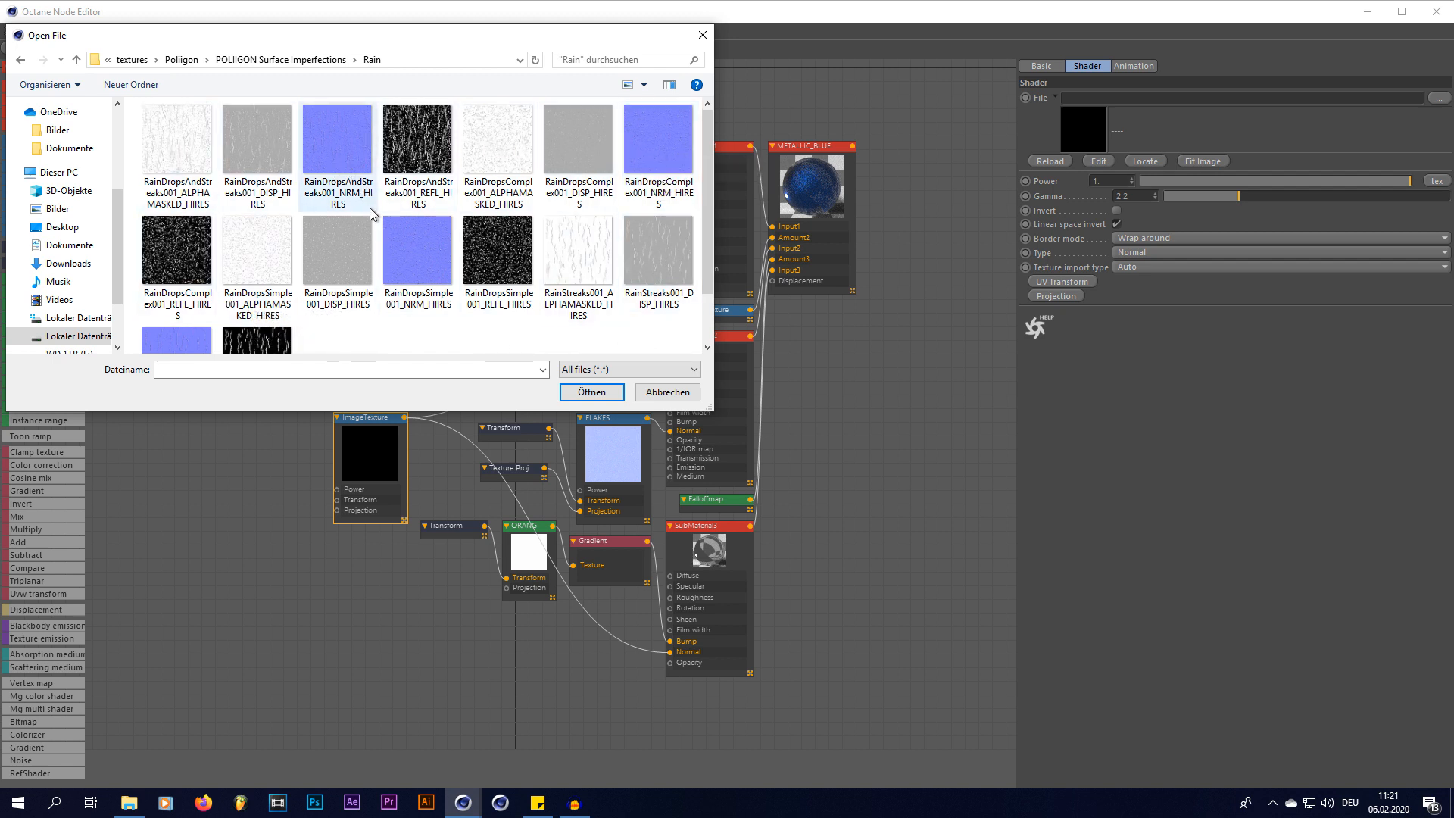
pyautogui.moveTo(362, 204)
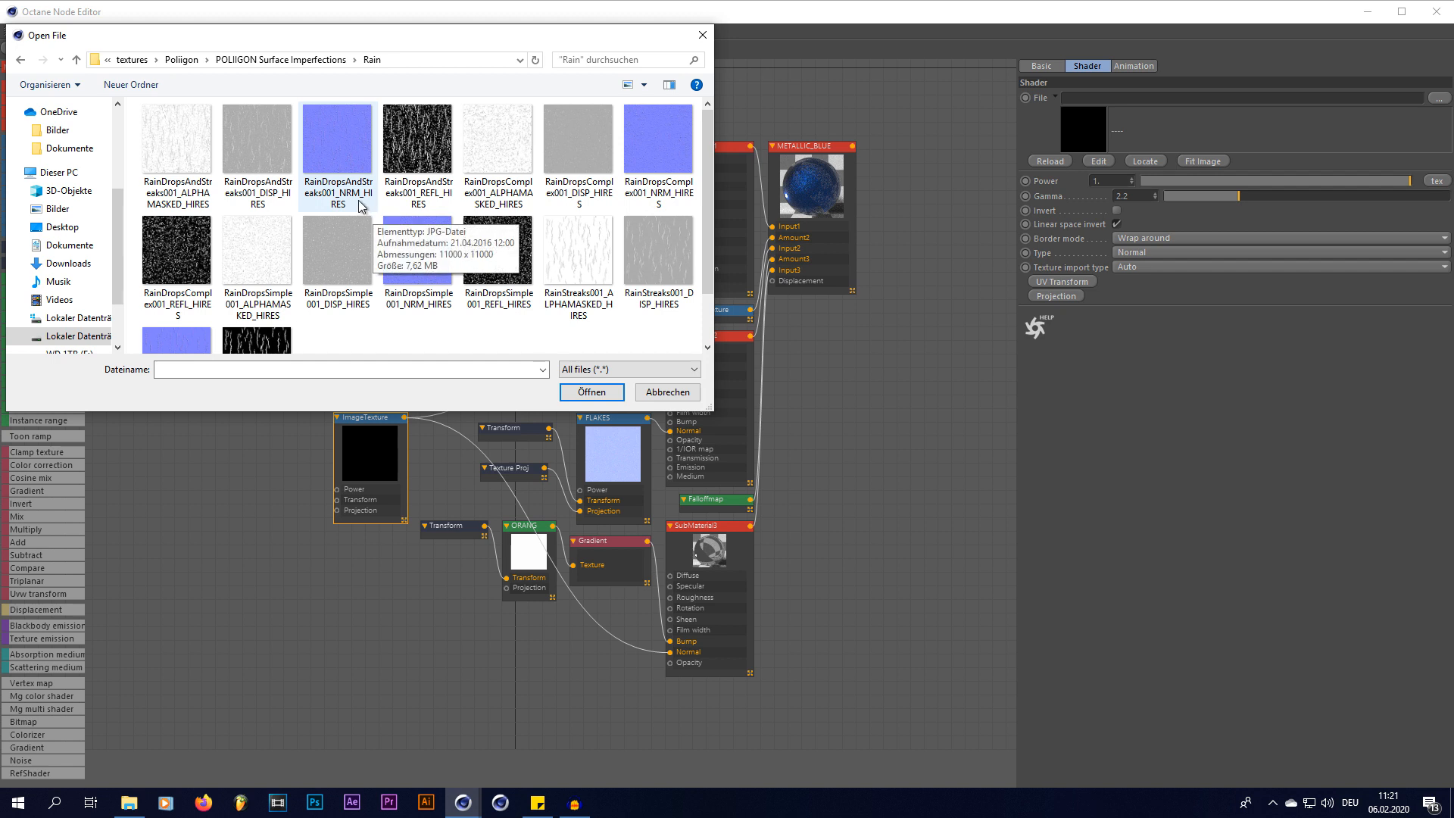
pyautogui.moveTo(332, 176)
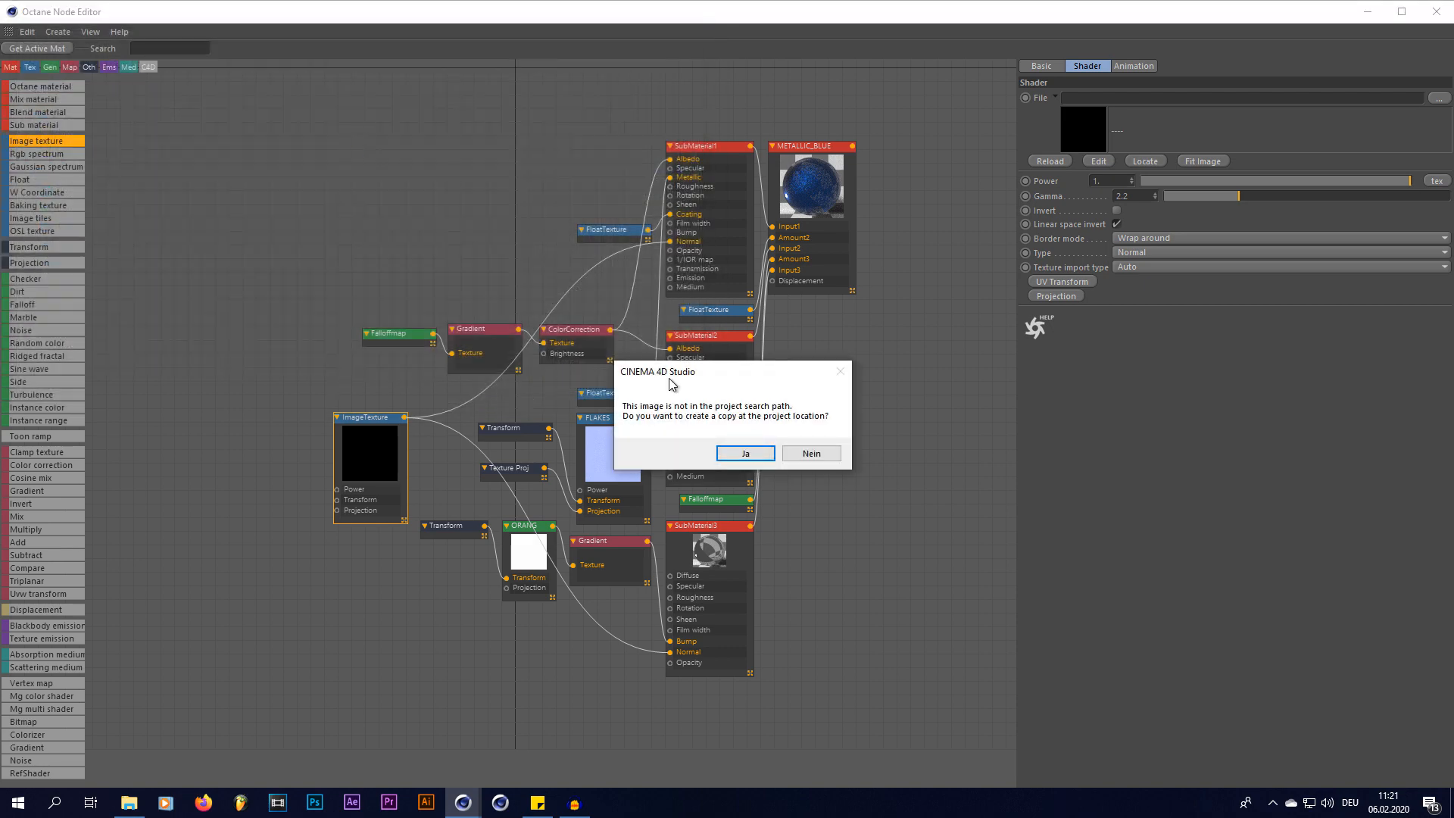
pyautogui.click(745, 454)
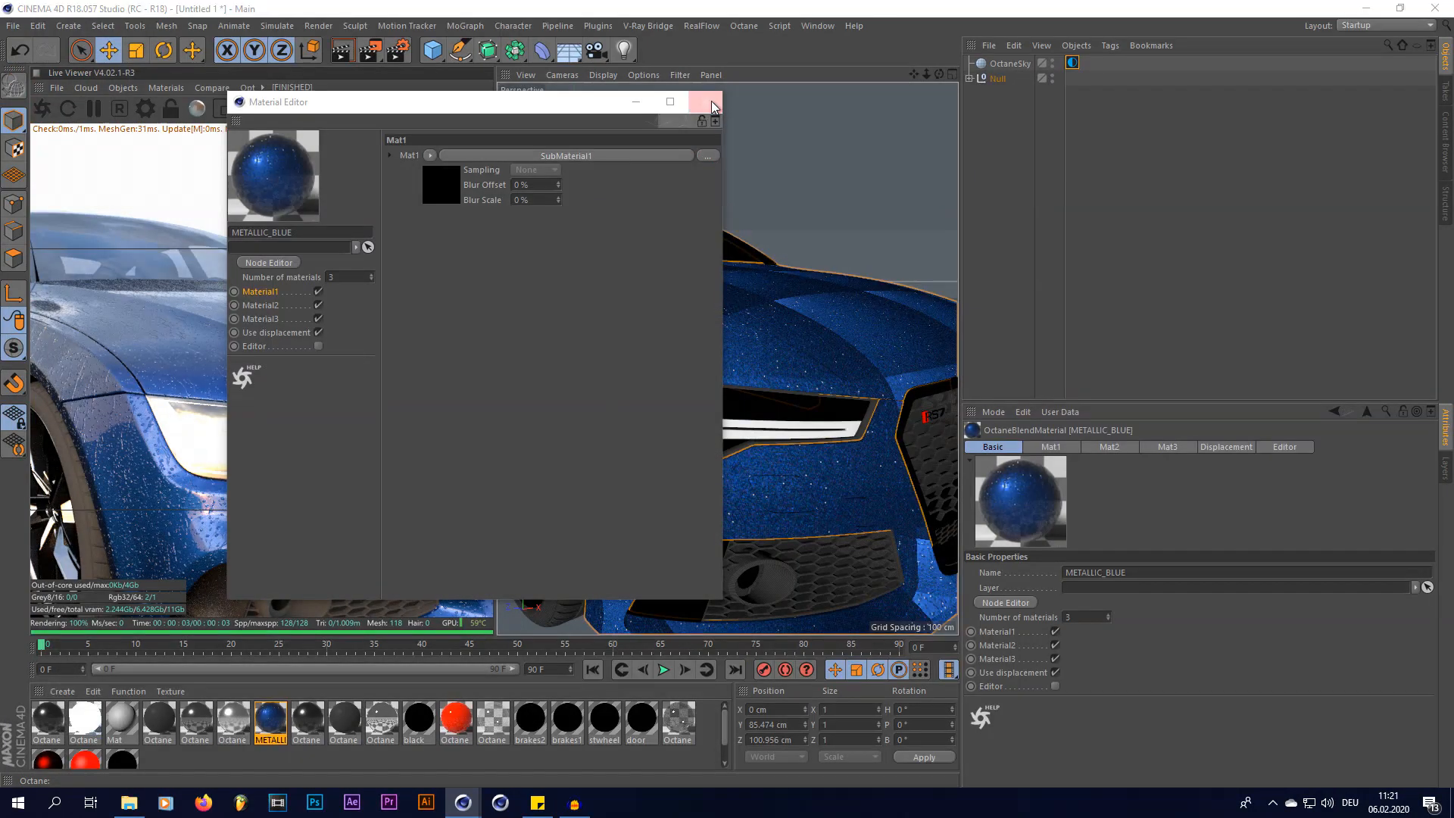
# Close the Material Editor and set the car paint texture tag's Length U and V to 1700%.
pyautogui.click(714, 102)
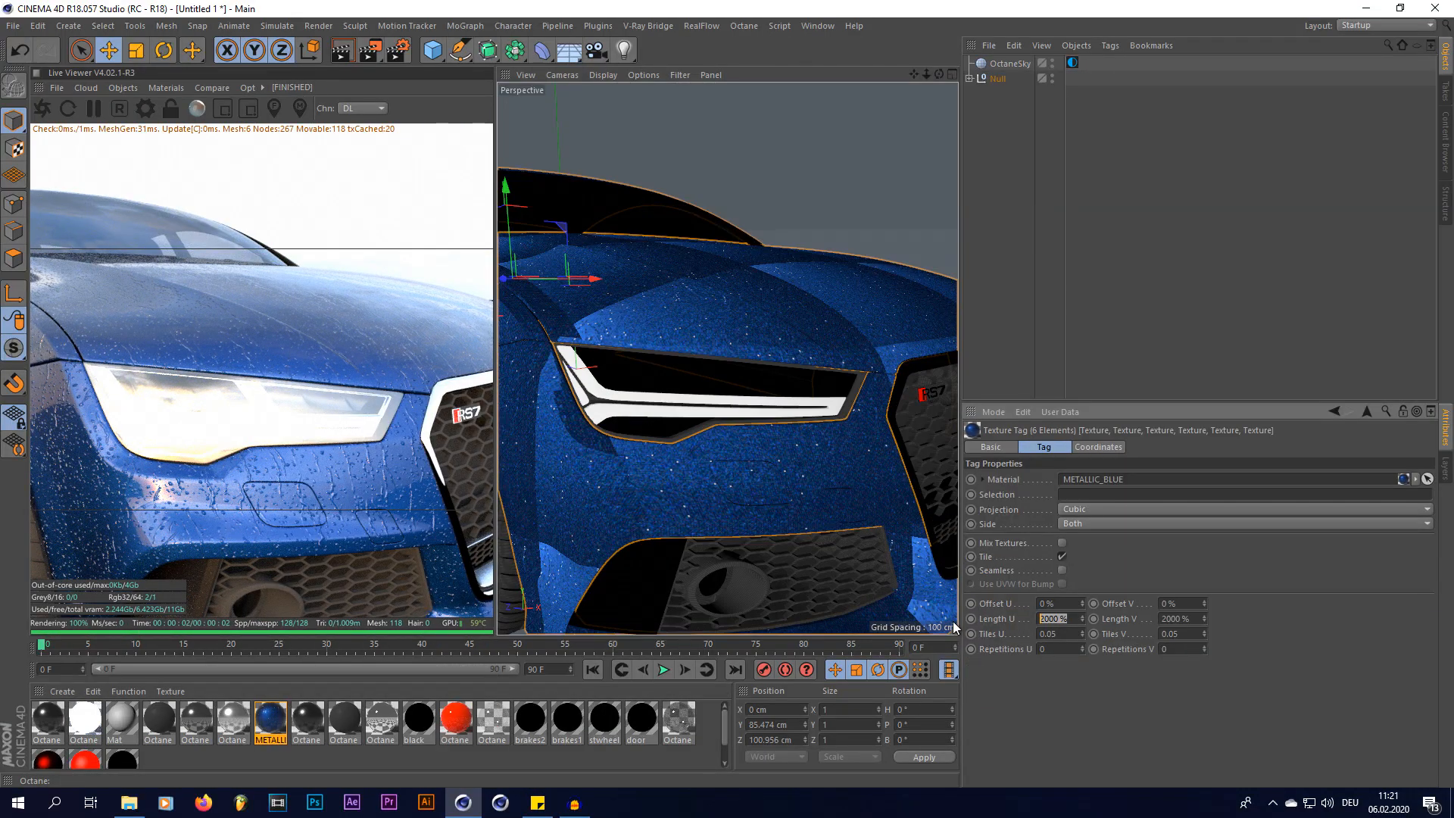
pyautogui.write('170')
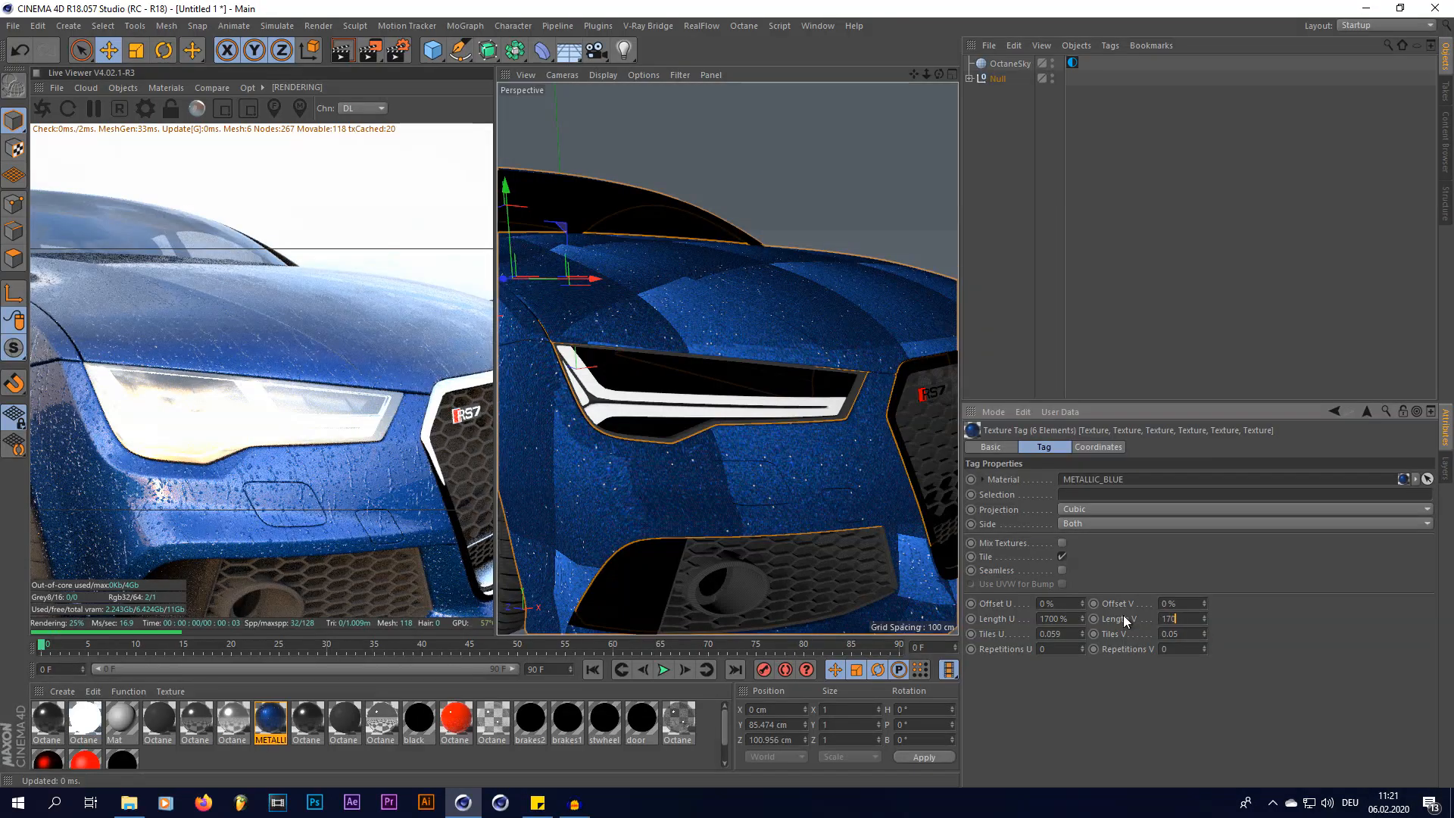
pyautogui.write('1700')
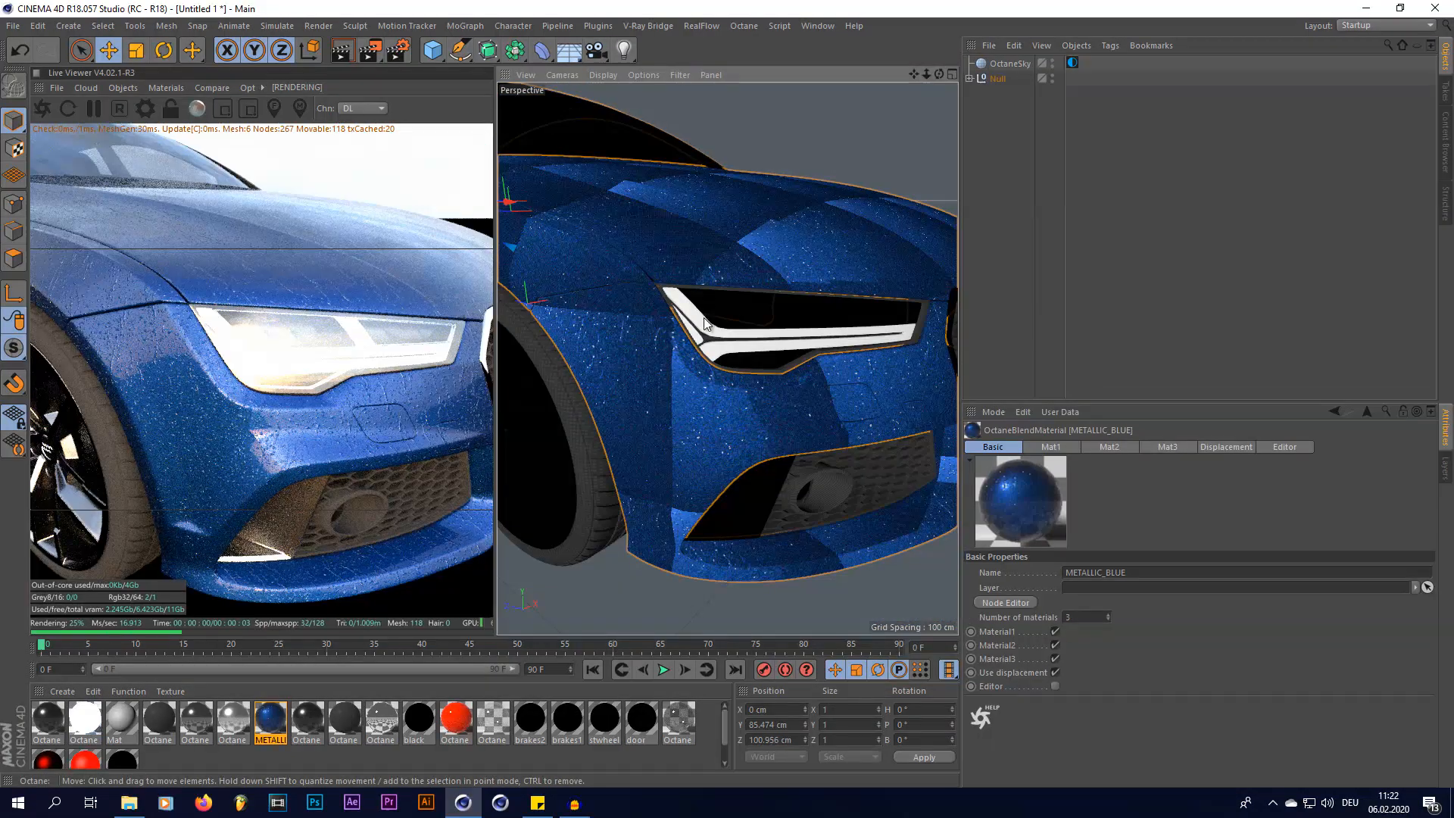
pyautogui.moveTo(705, 323); pyautogui.dragTo(637, 359)
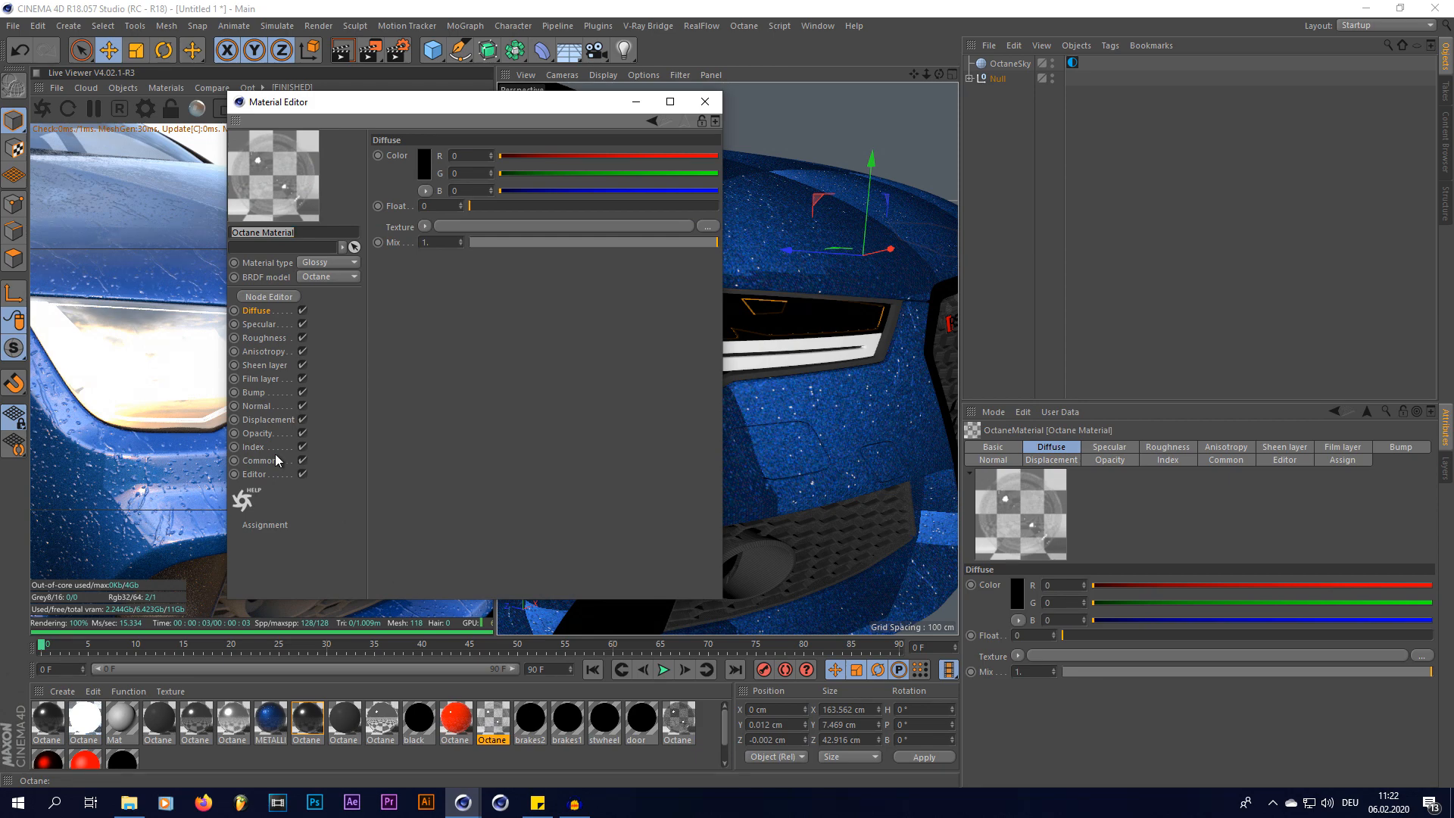
# Load the RainDropsAndStreaks001_NRM_HIRES normal map into the Octane Material's Normal image texture.
pyautogui.click(260, 434)
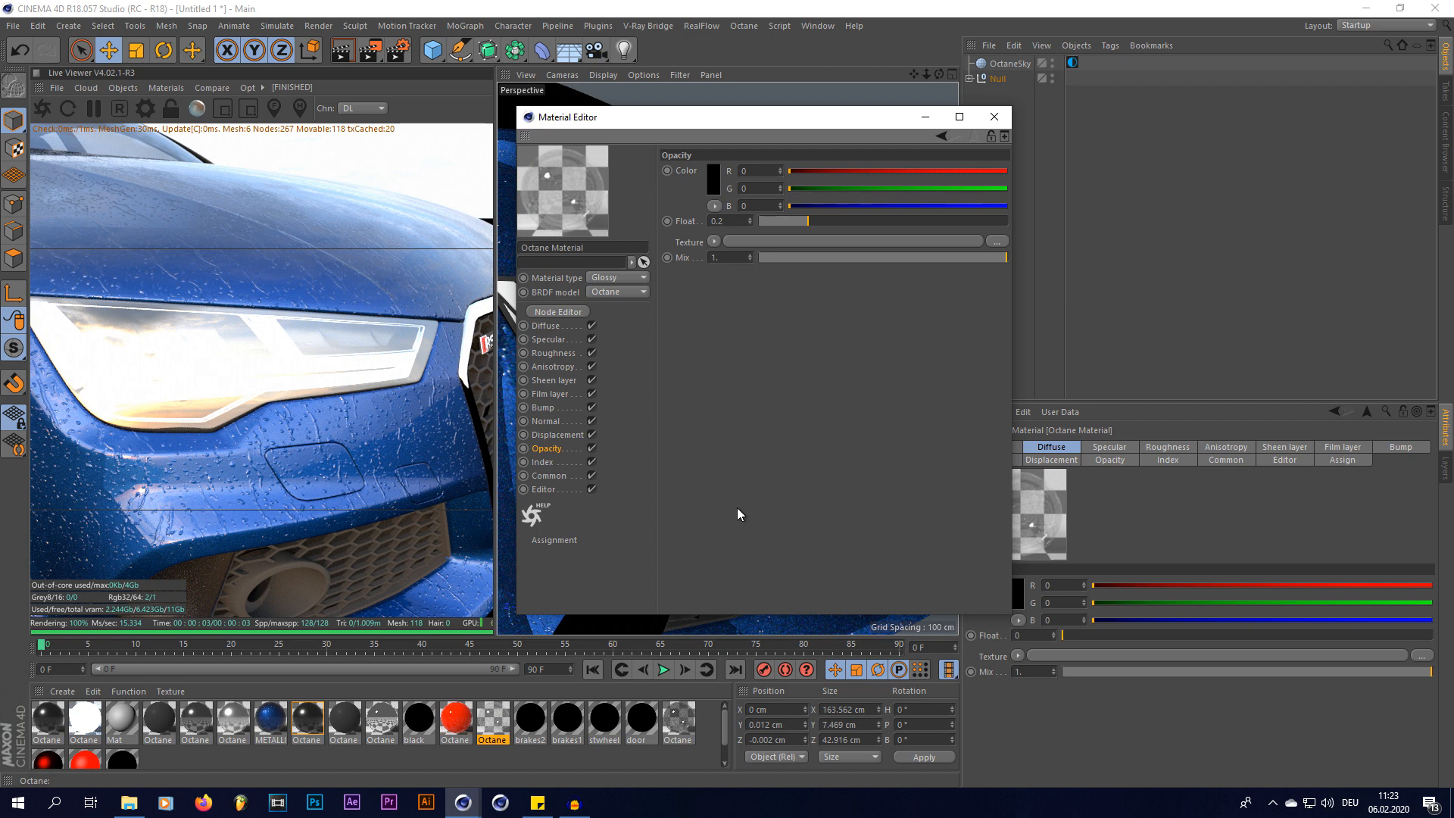
pyautogui.moveTo(522, 479)
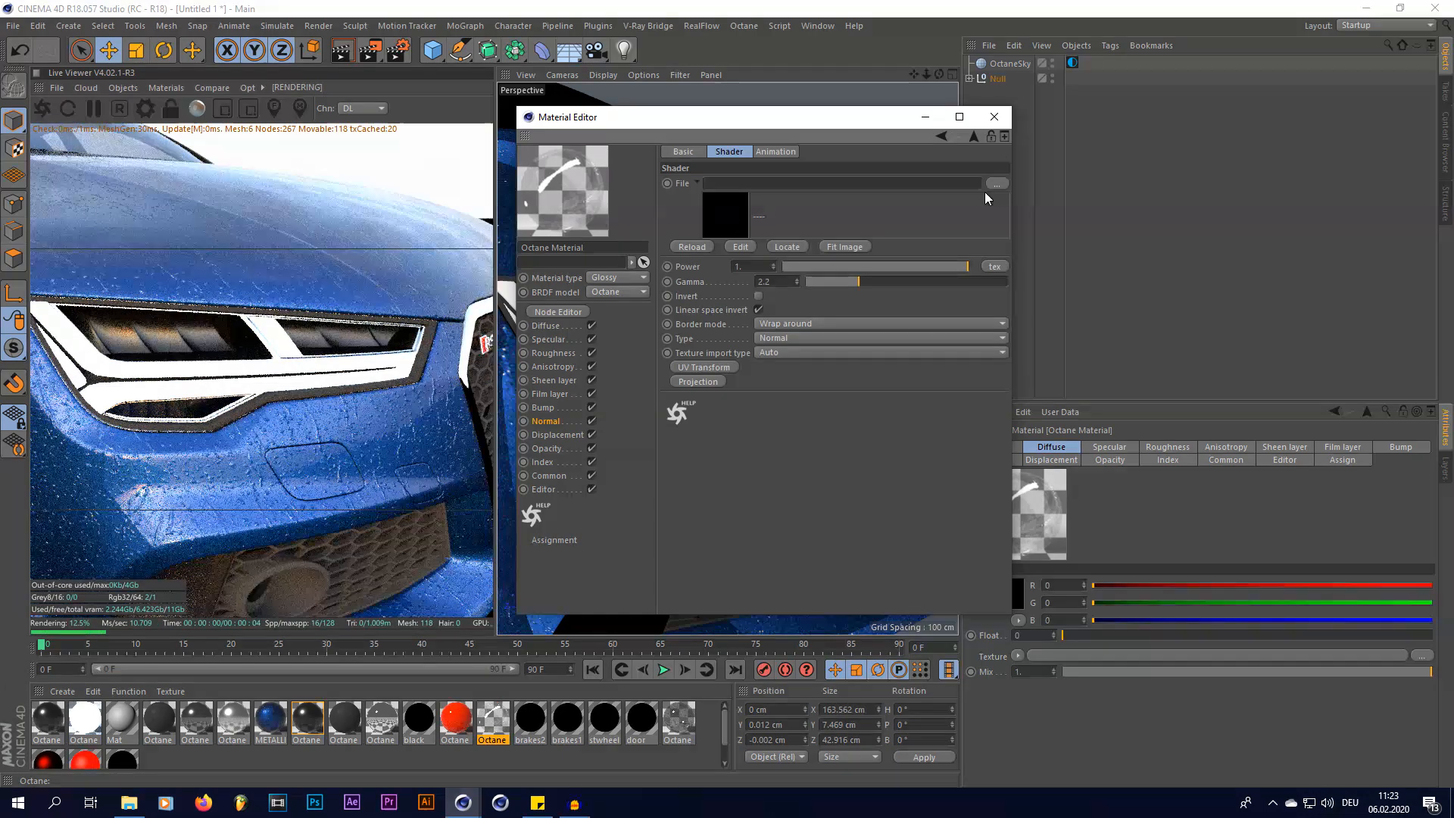
pyautogui.click(997, 182)
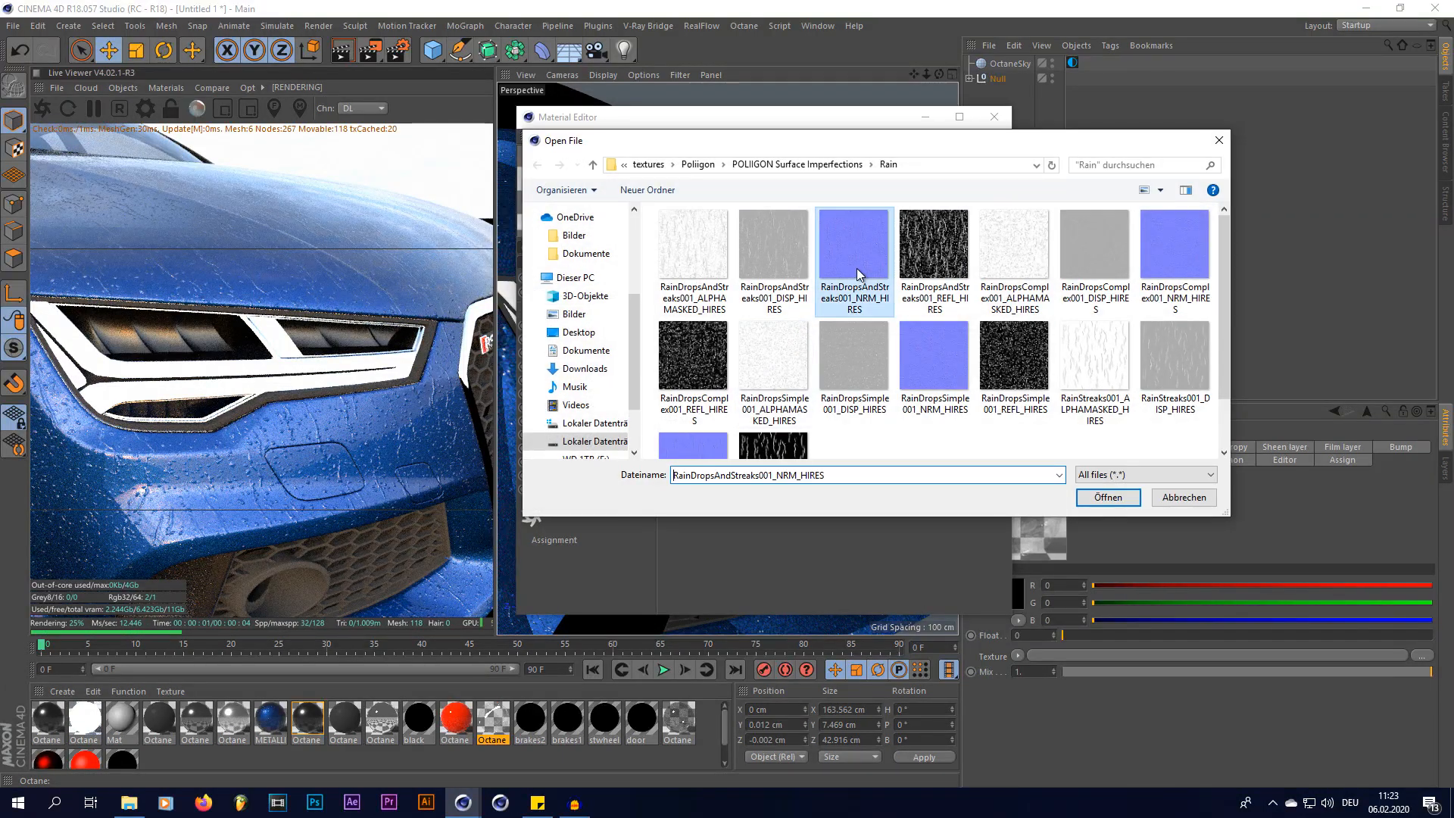
pyautogui.click(1107, 496)
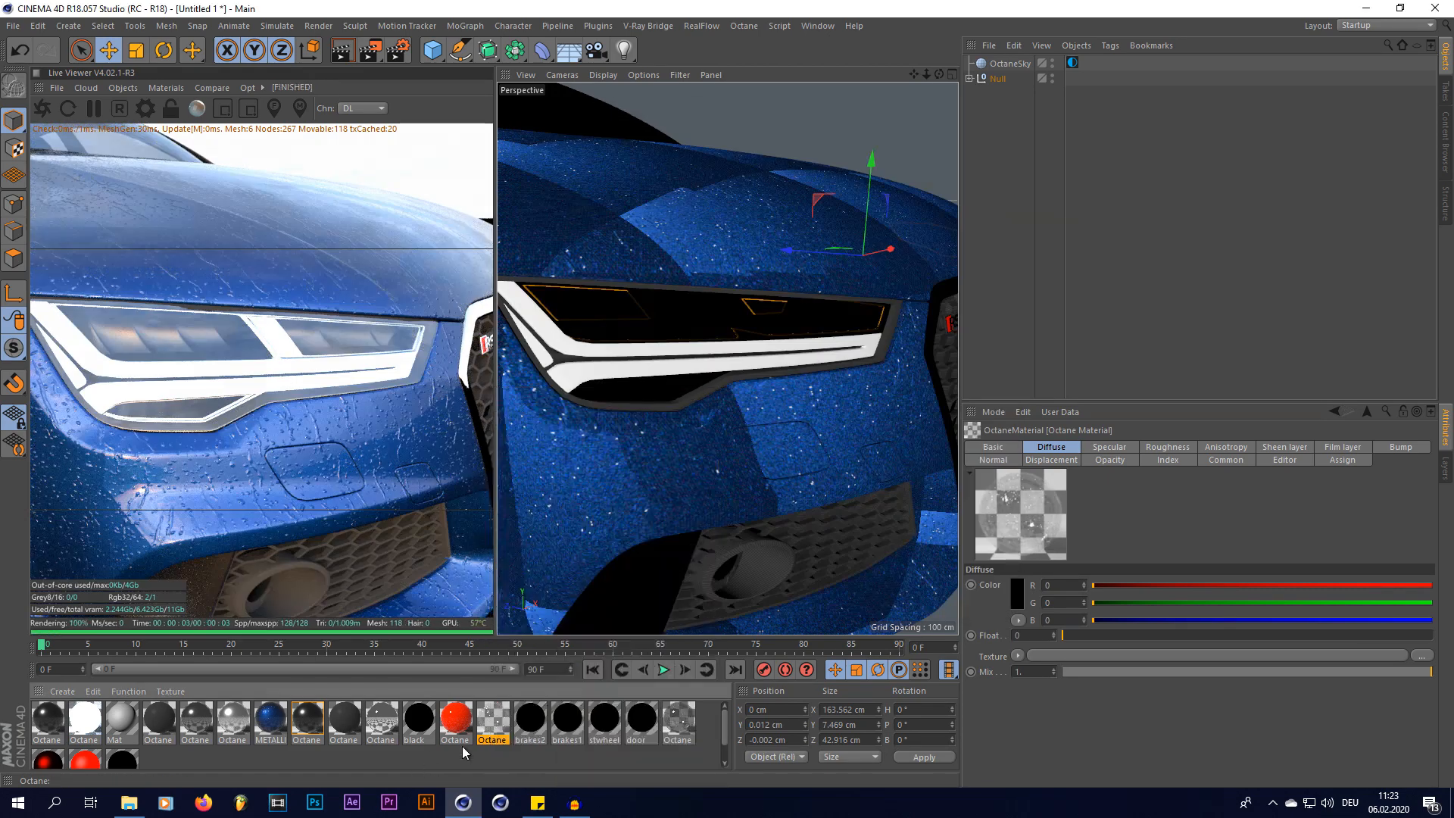
# Switch the Octane Material's texture tag projection from UVW Mapping to another projection type.
pyautogui.rightClick(464, 752)
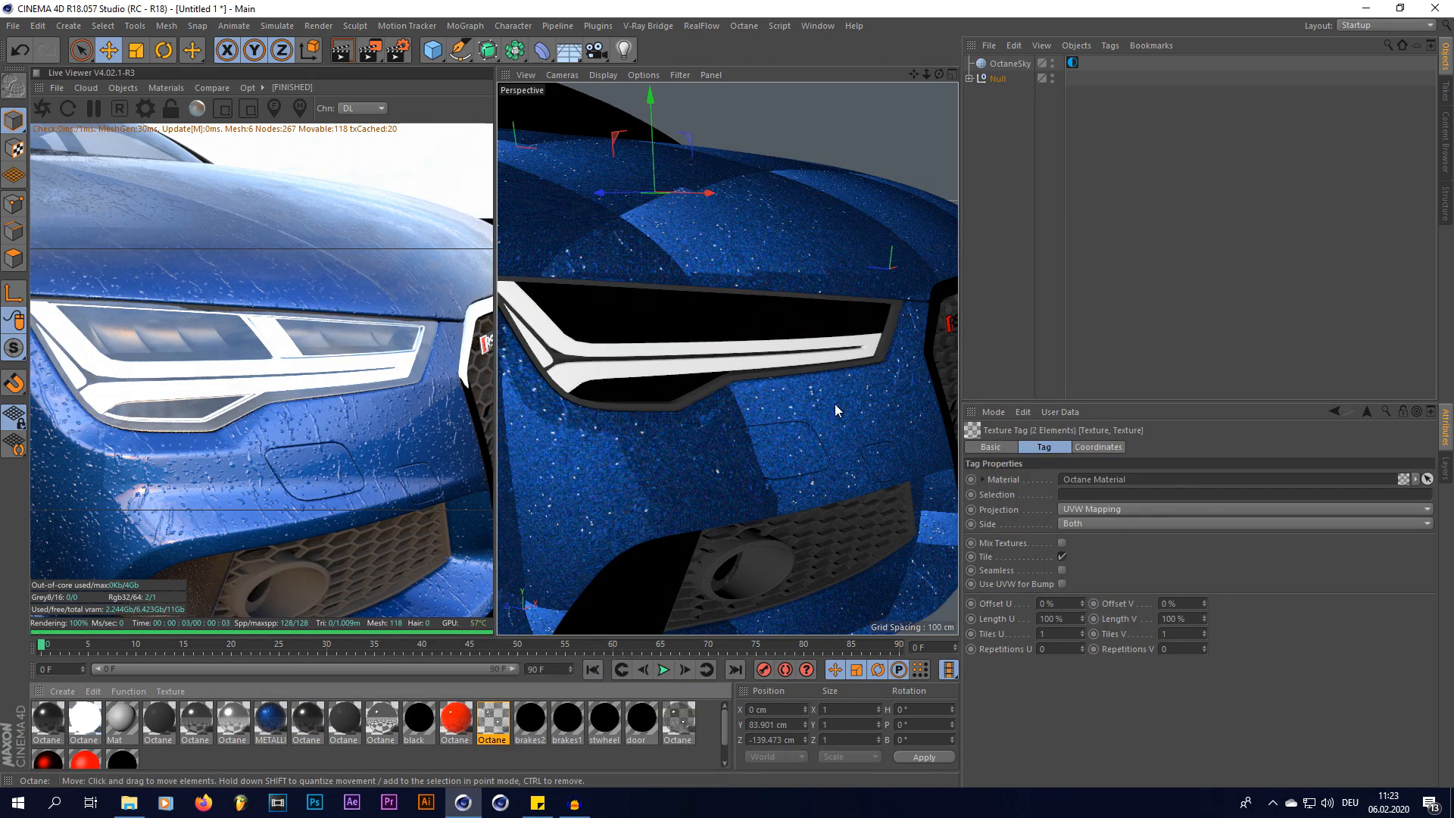
pyautogui.click(1243, 509)
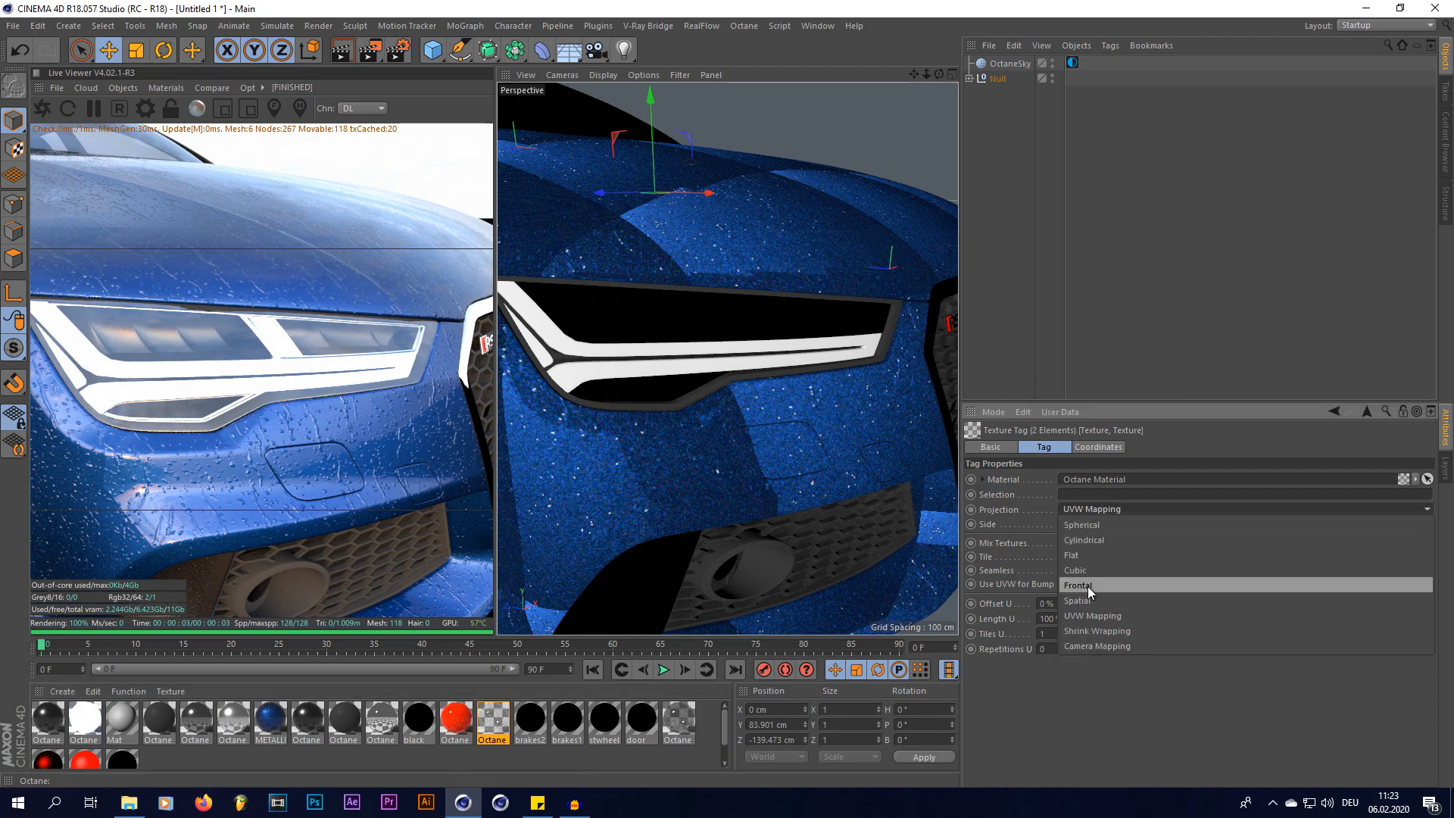
pyautogui.click(1076, 570)
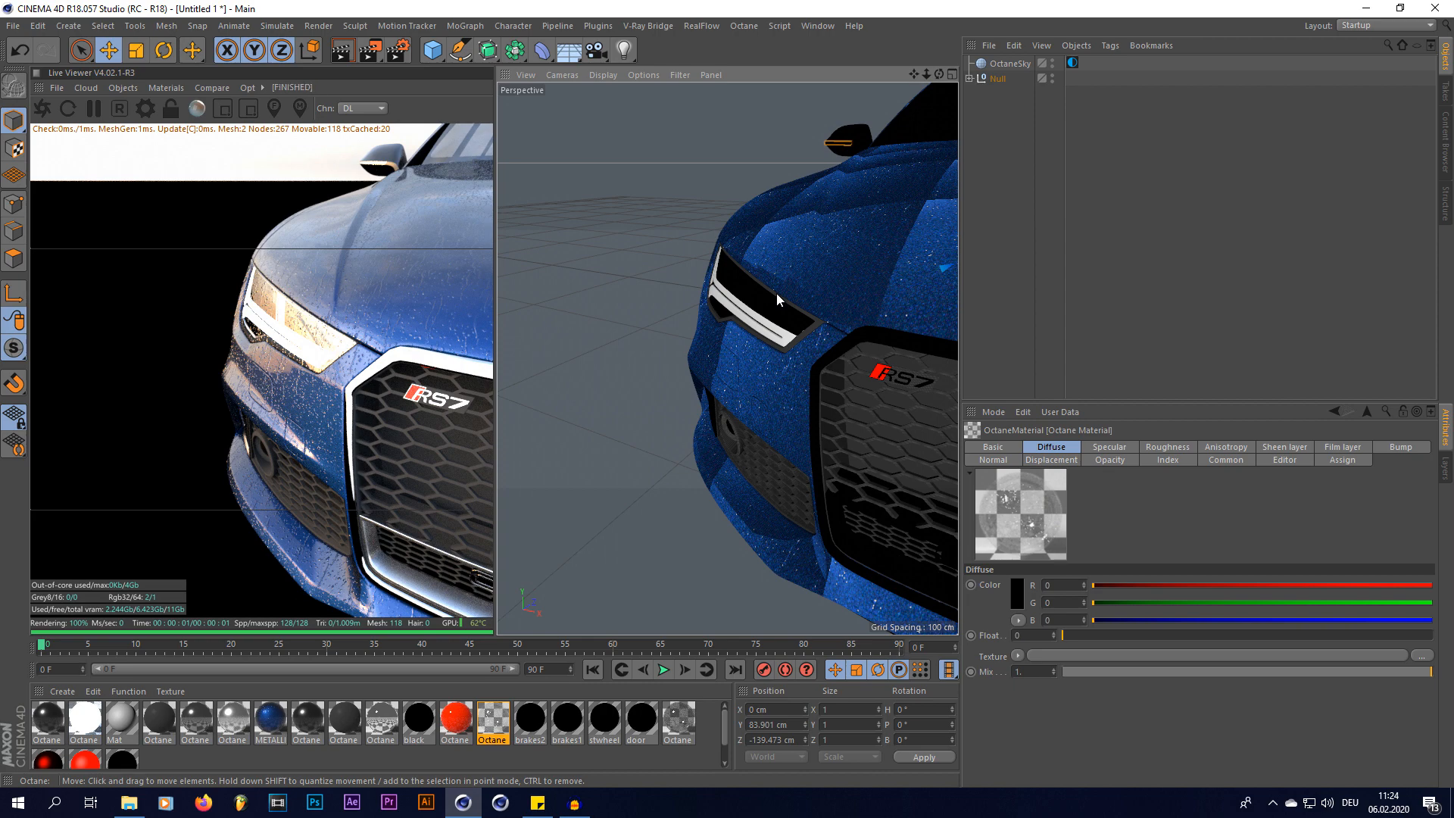
pyautogui.moveTo(827, 327)
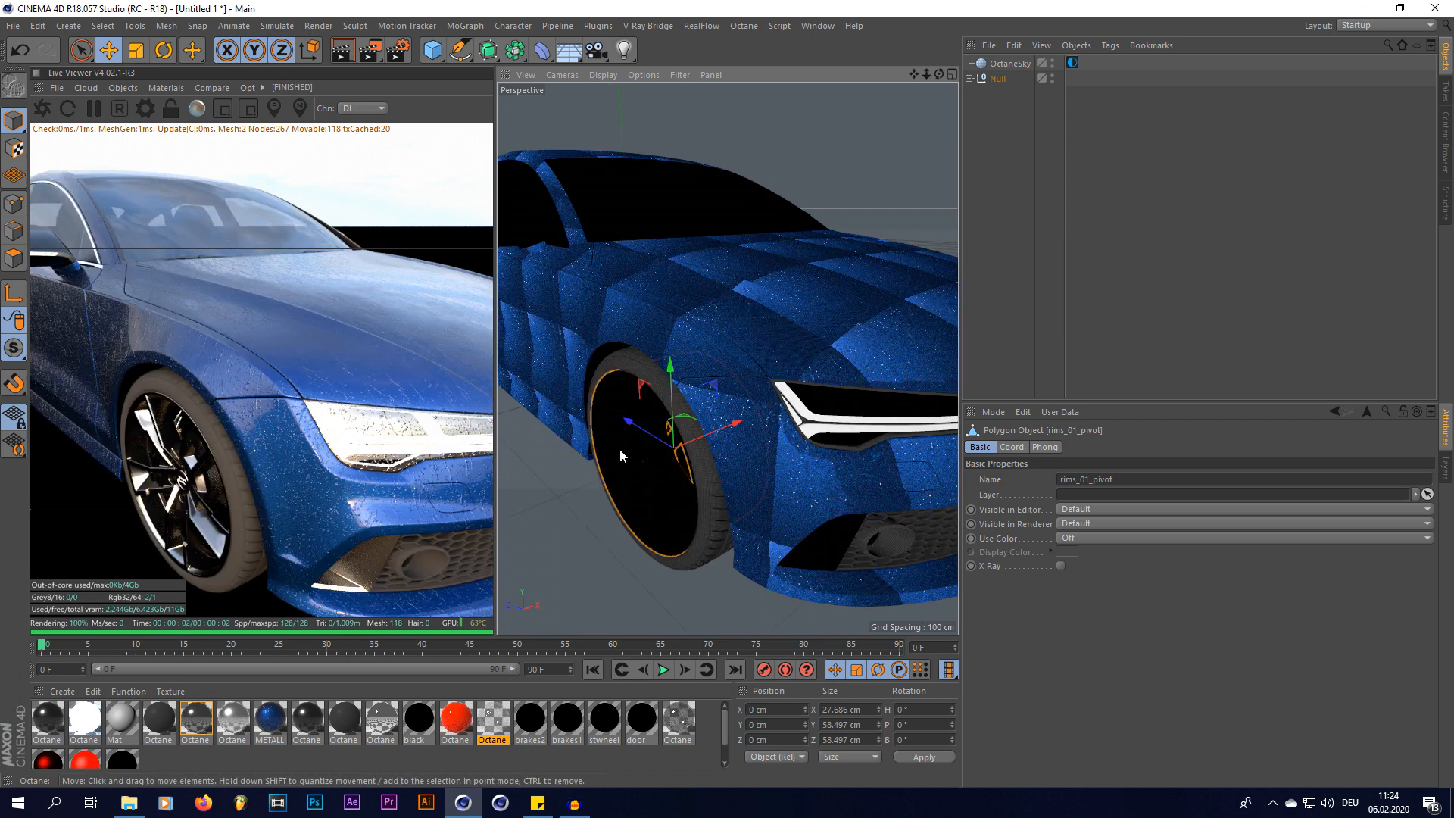
pyautogui.moveTo(812, 371)
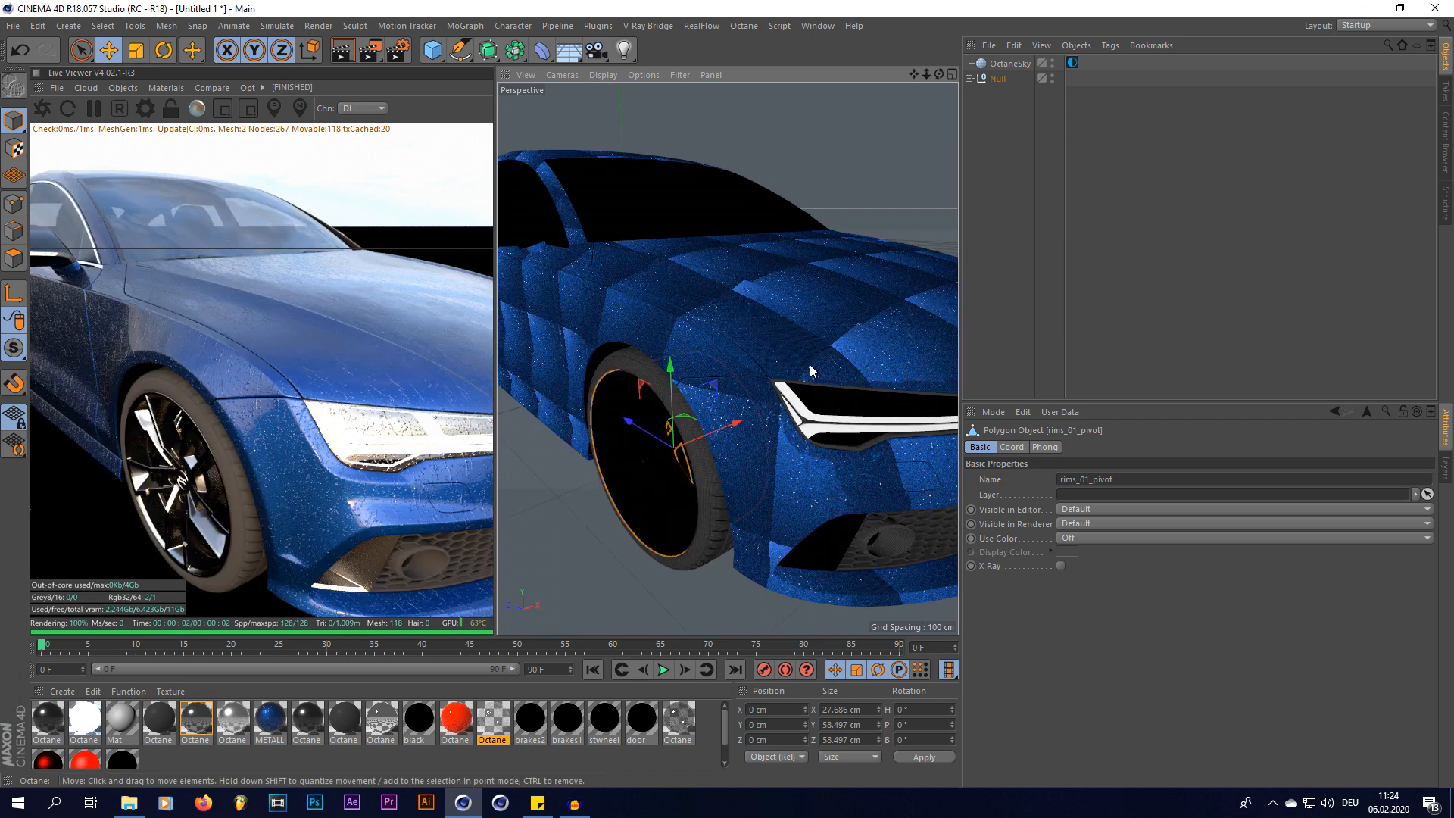
pyautogui.moveTo(620, 387)
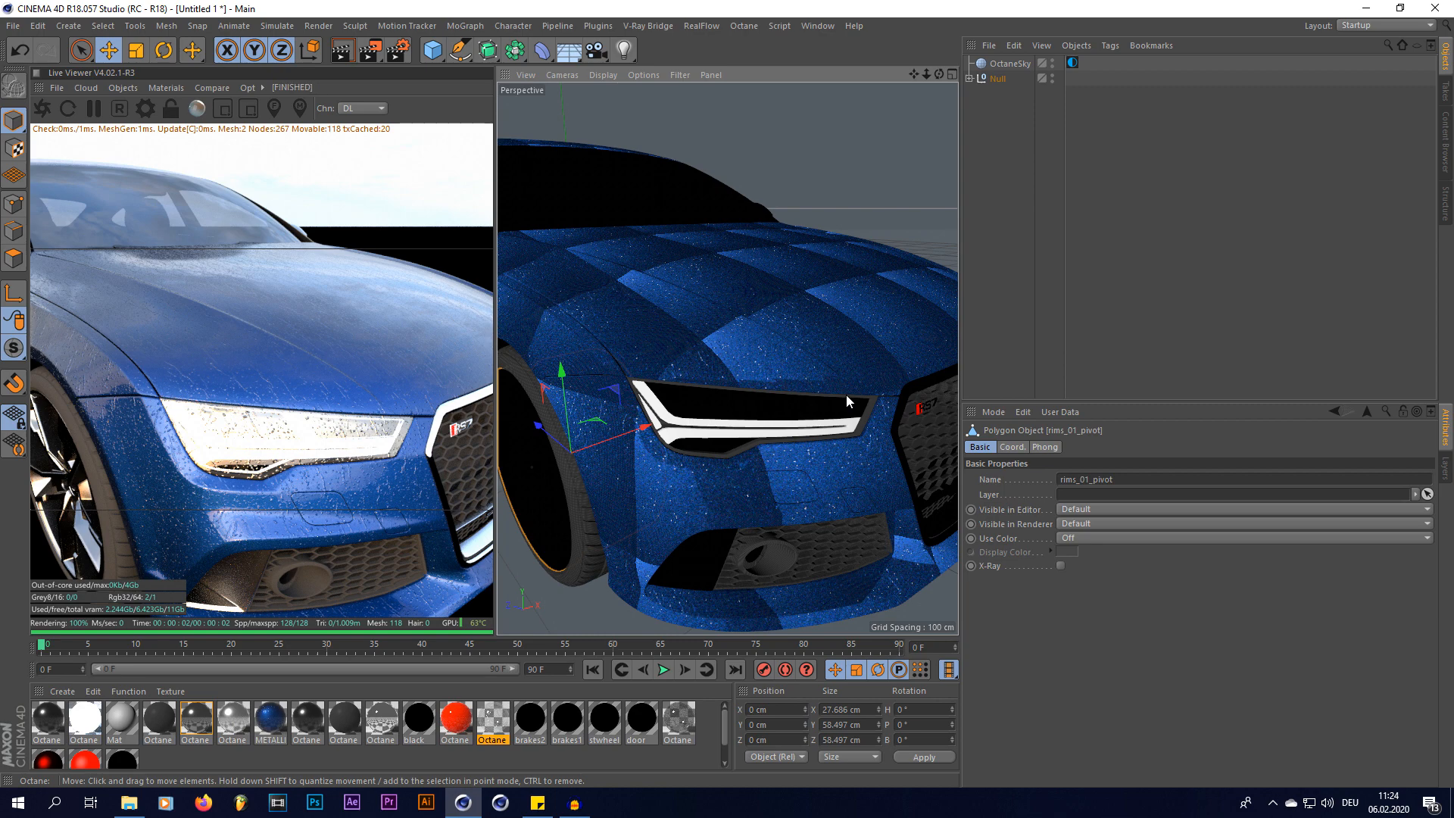
pyautogui.moveTo(276, 728)
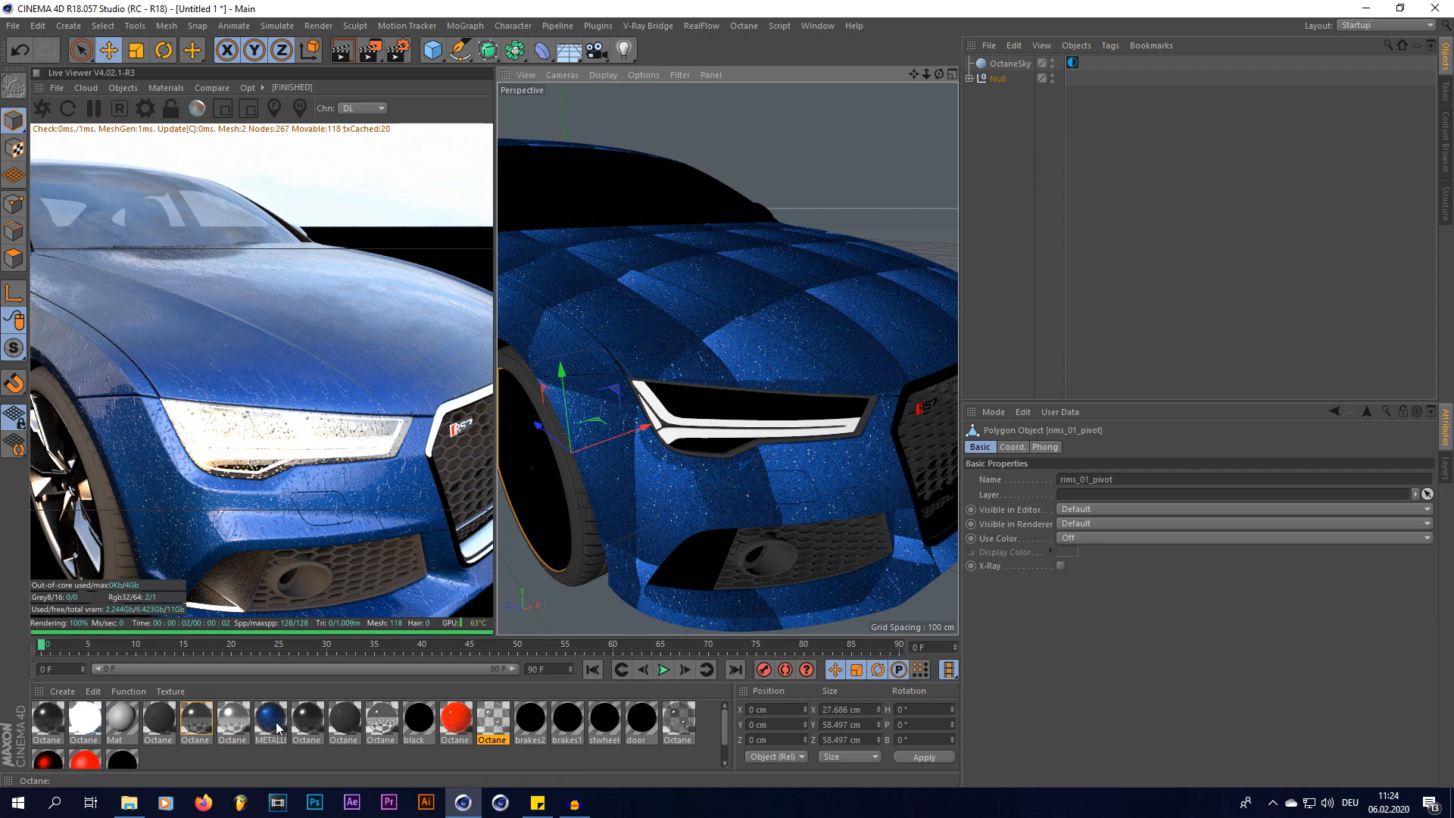
pyautogui.doubleClick(270, 720)
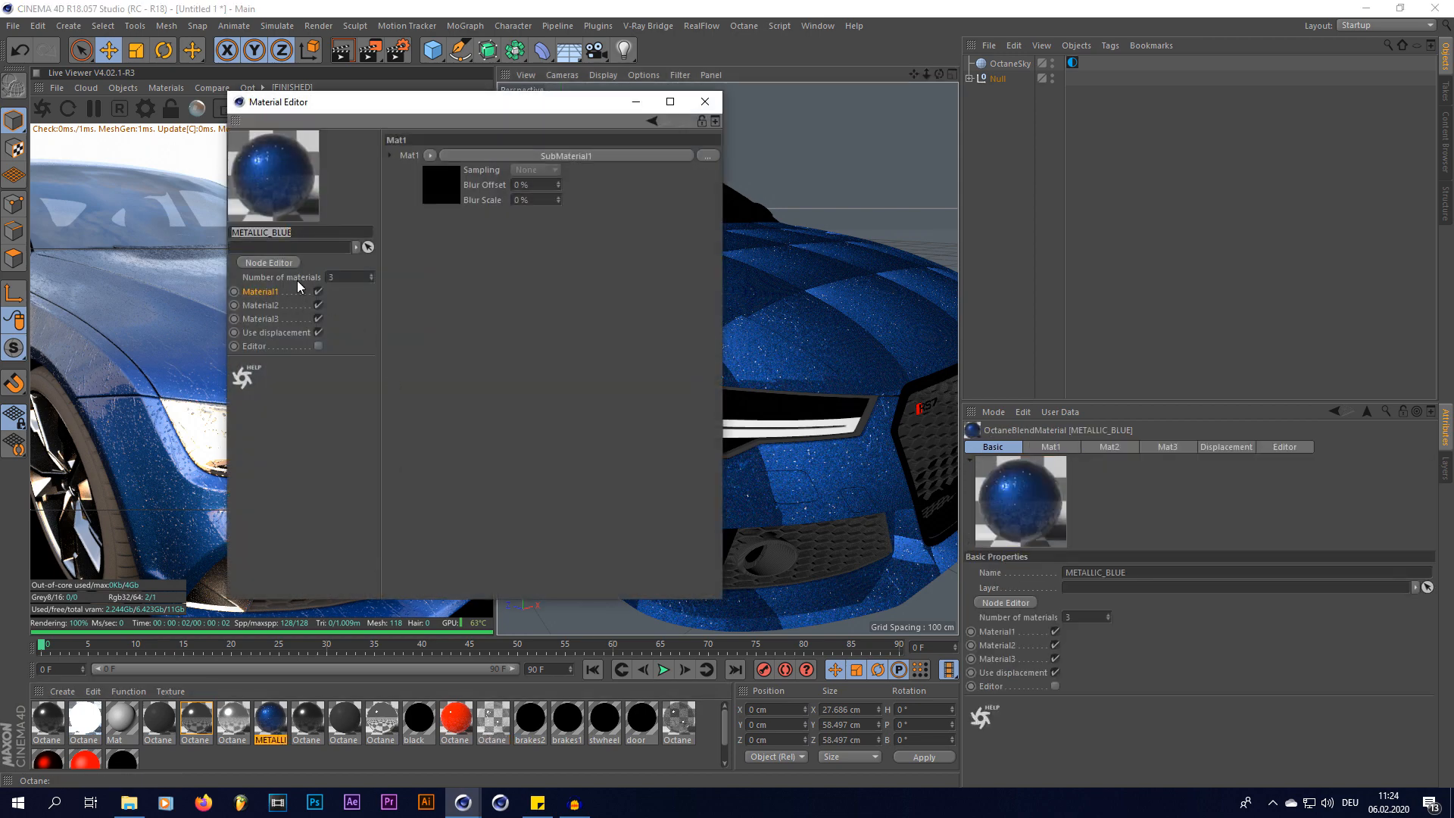
# Add an ImageTexture node loading wateronwindow_00000 from Animated Rain Material > Full Sequence for sub-material bump.
pyautogui.click(269, 263)
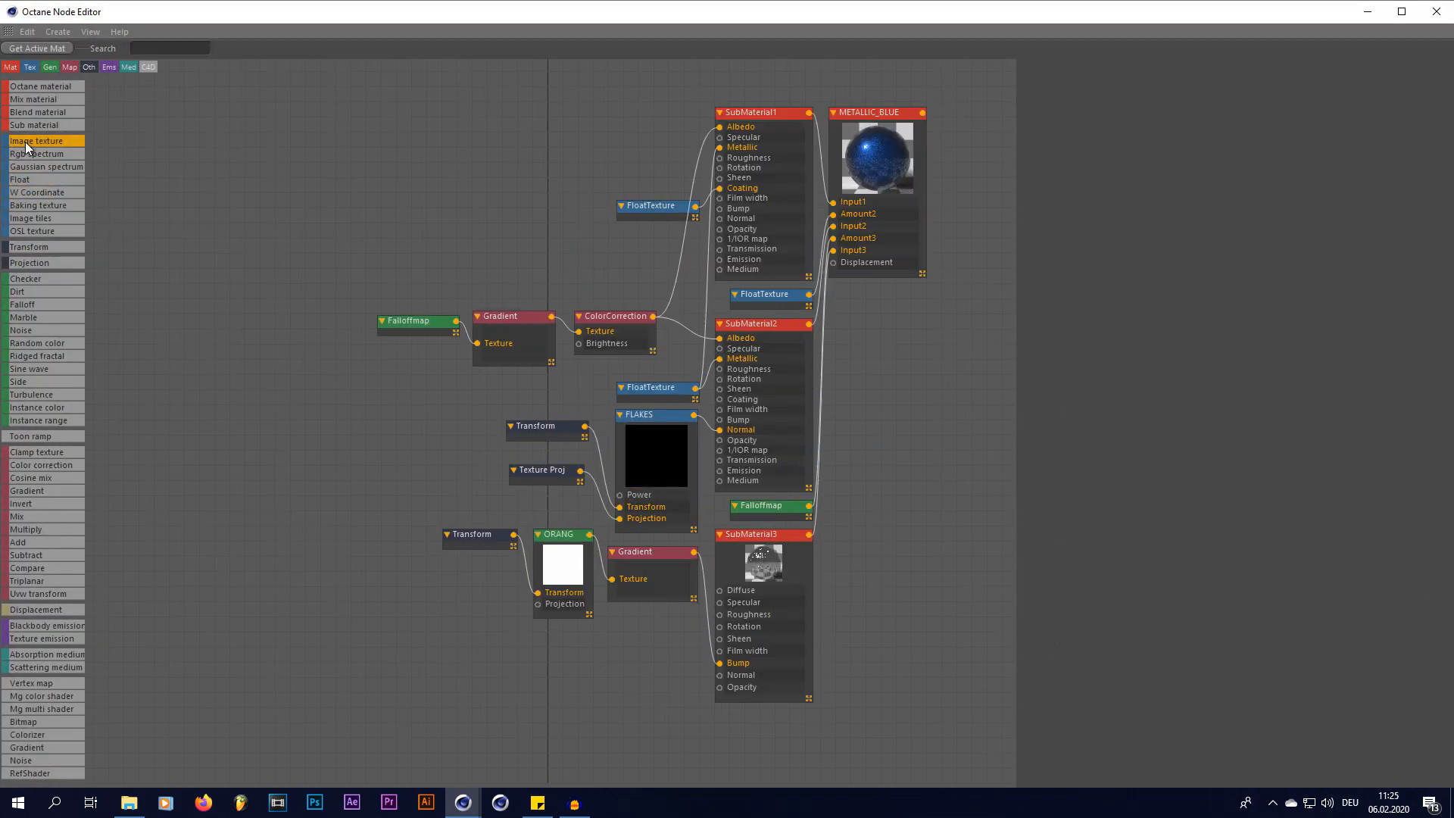
pyautogui.click(37, 141)
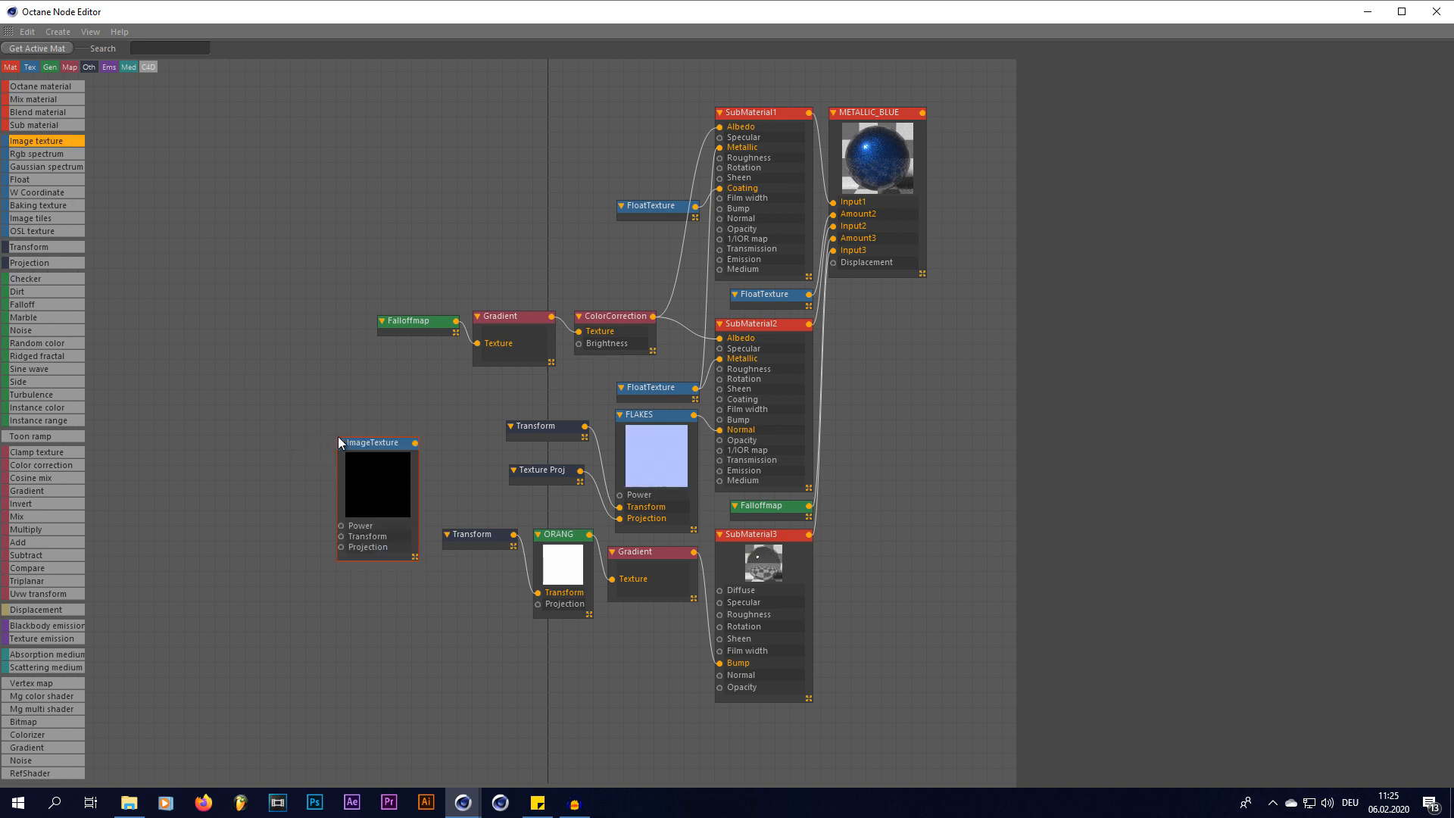
pyautogui.click(376, 442)
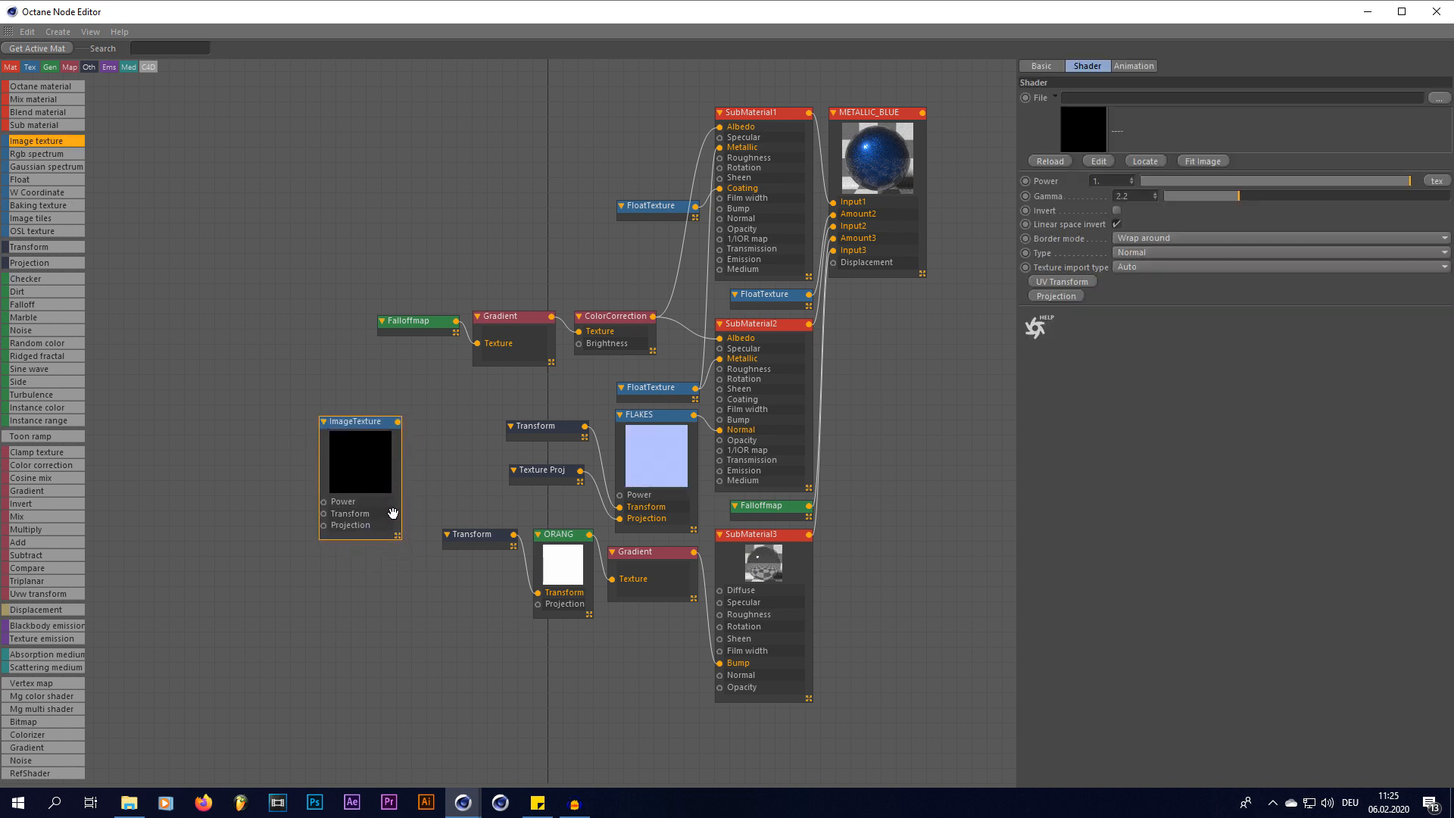
pyautogui.moveTo(375, 466)
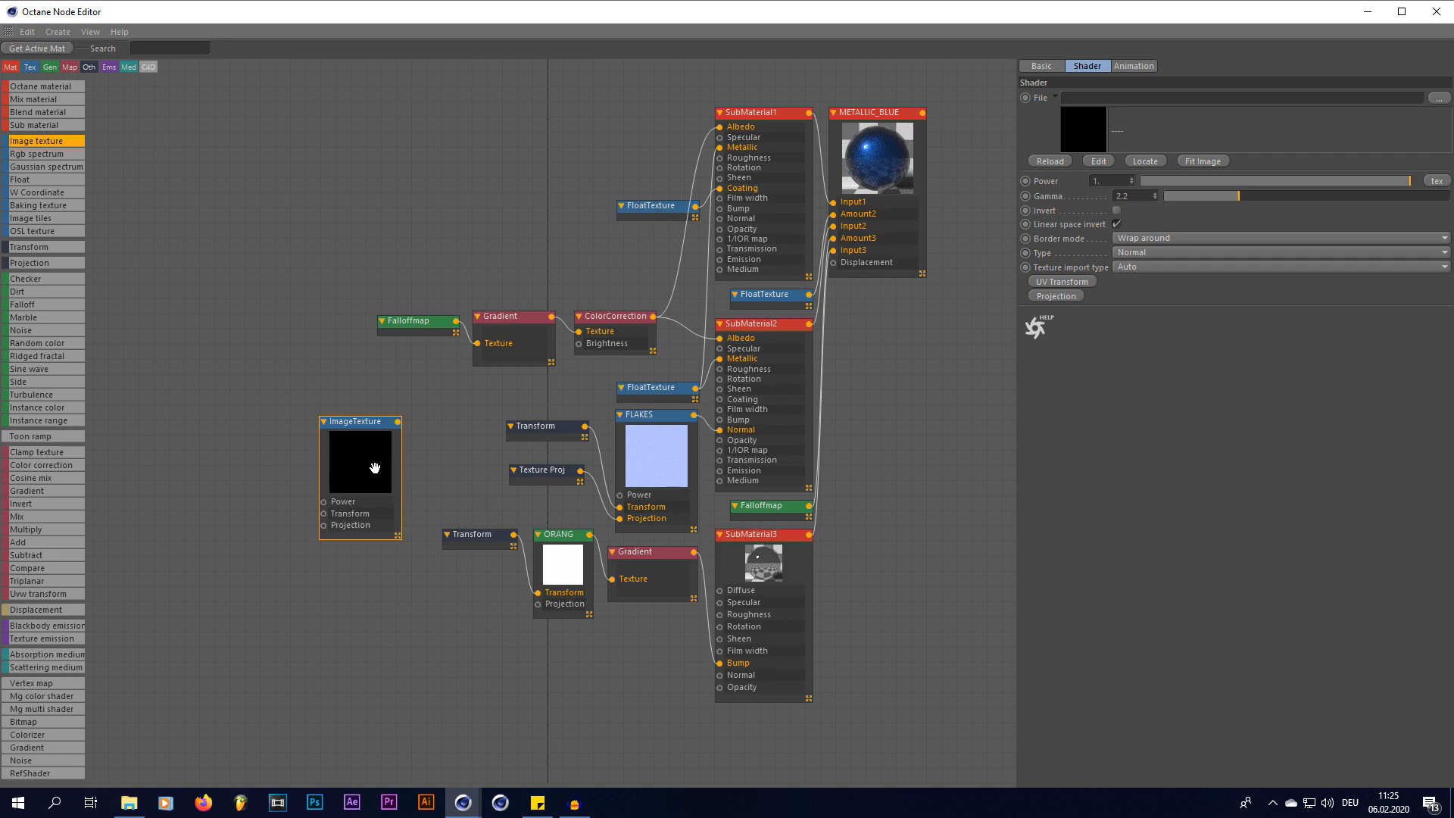
pyautogui.click(1439, 97)
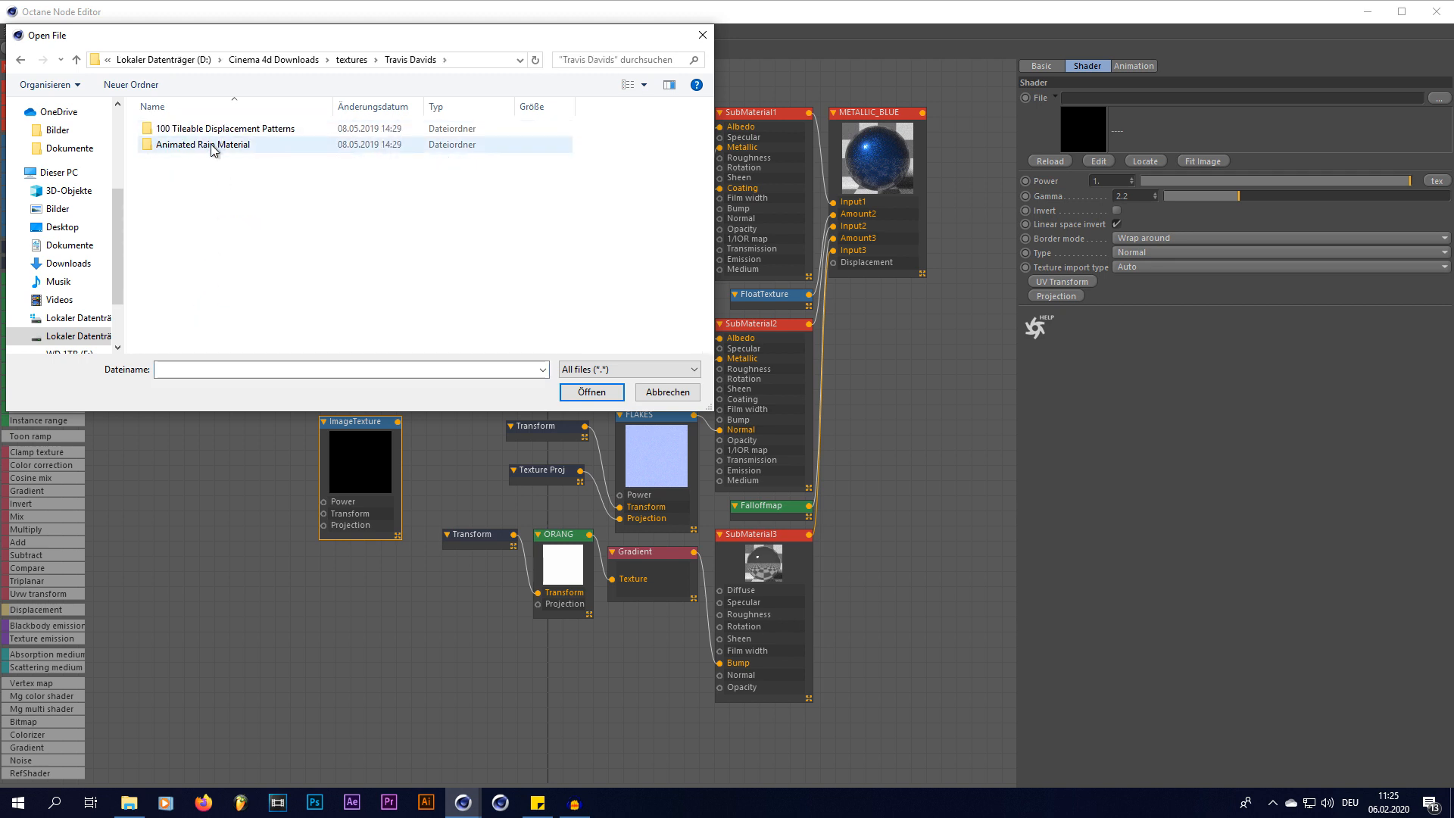
pyautogui.doubleClick(205, 144)
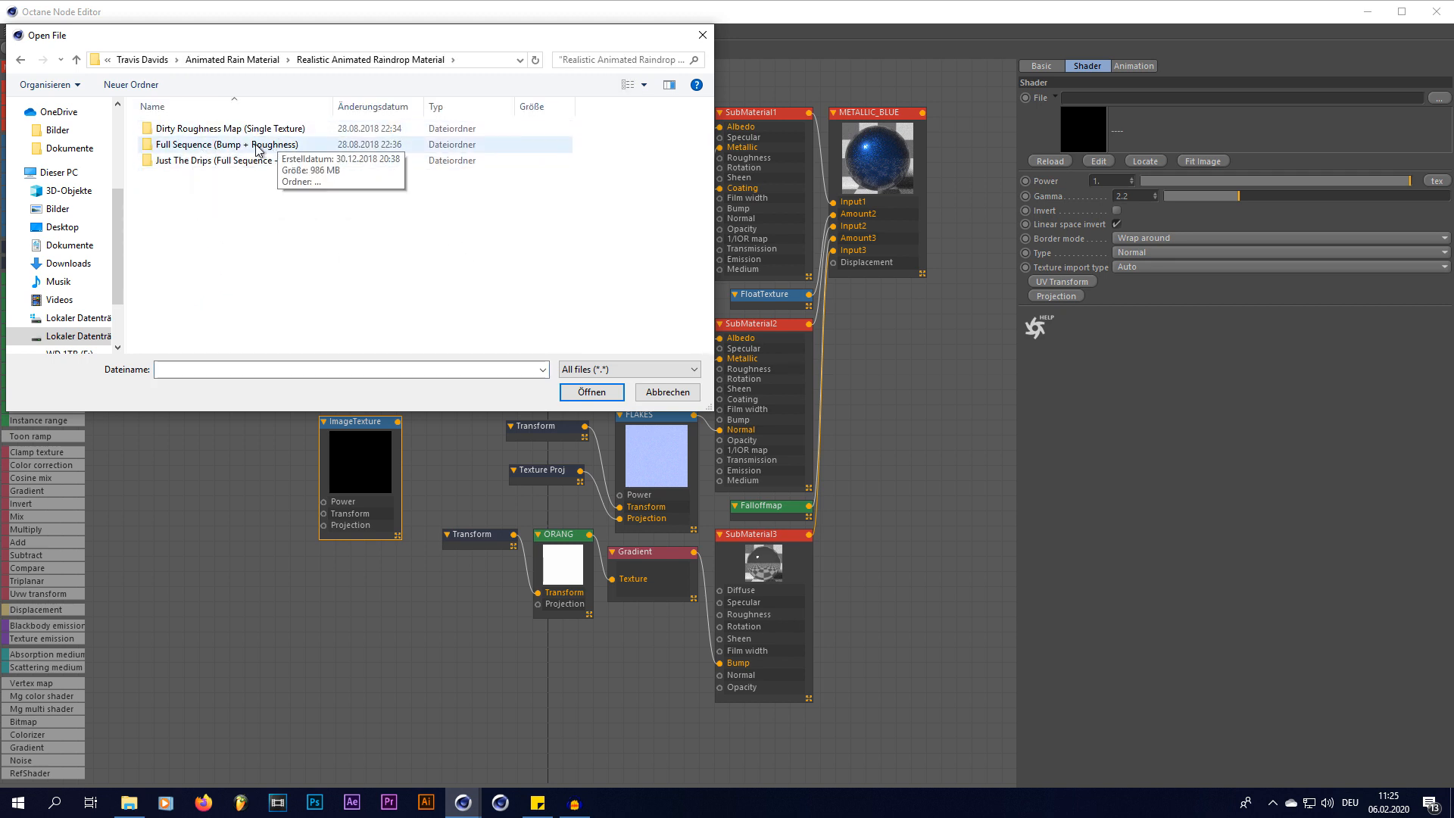
pyautogui.doubleClick(225, 144)
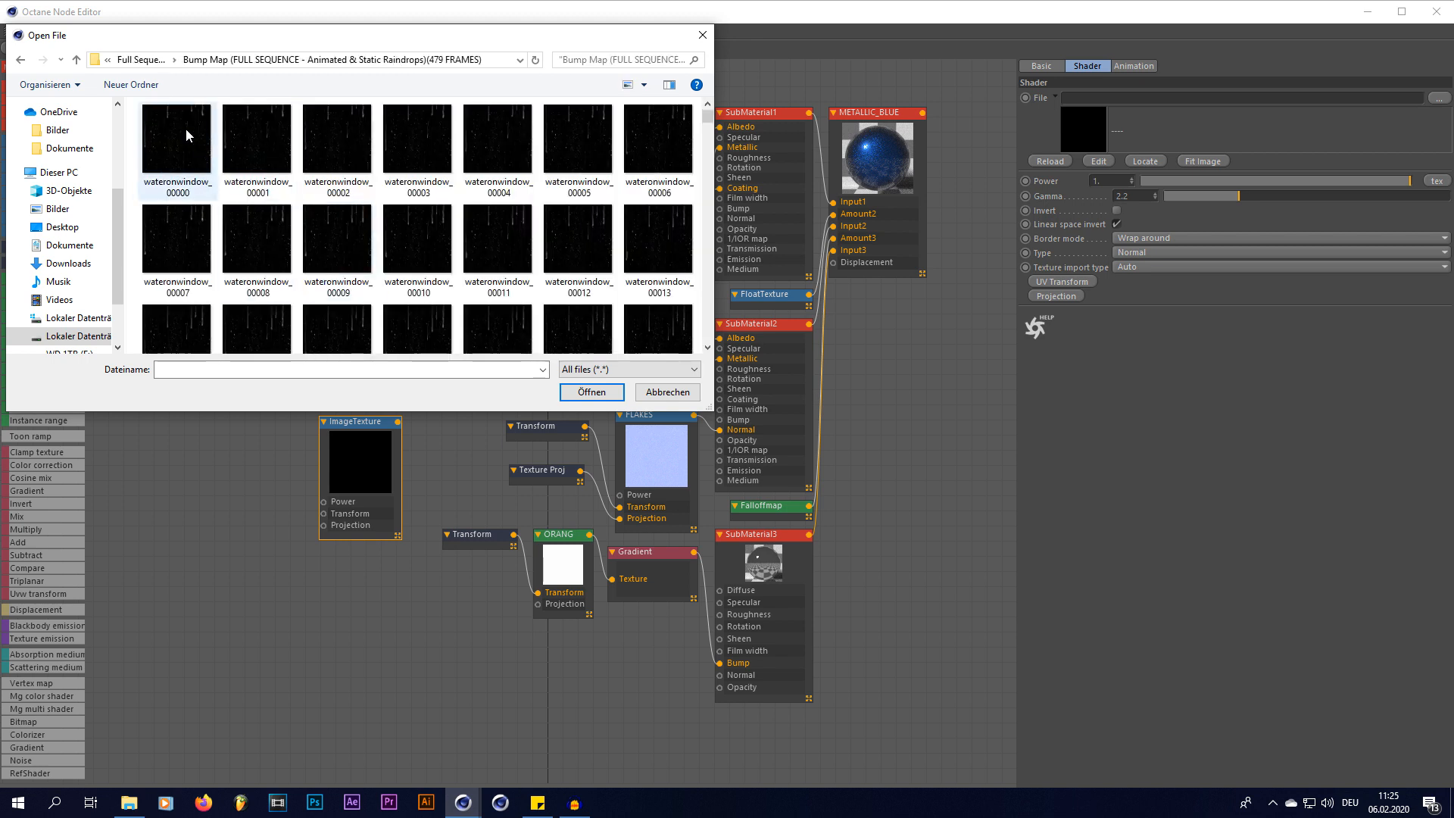
pyautogui.moveTo(174, 148)
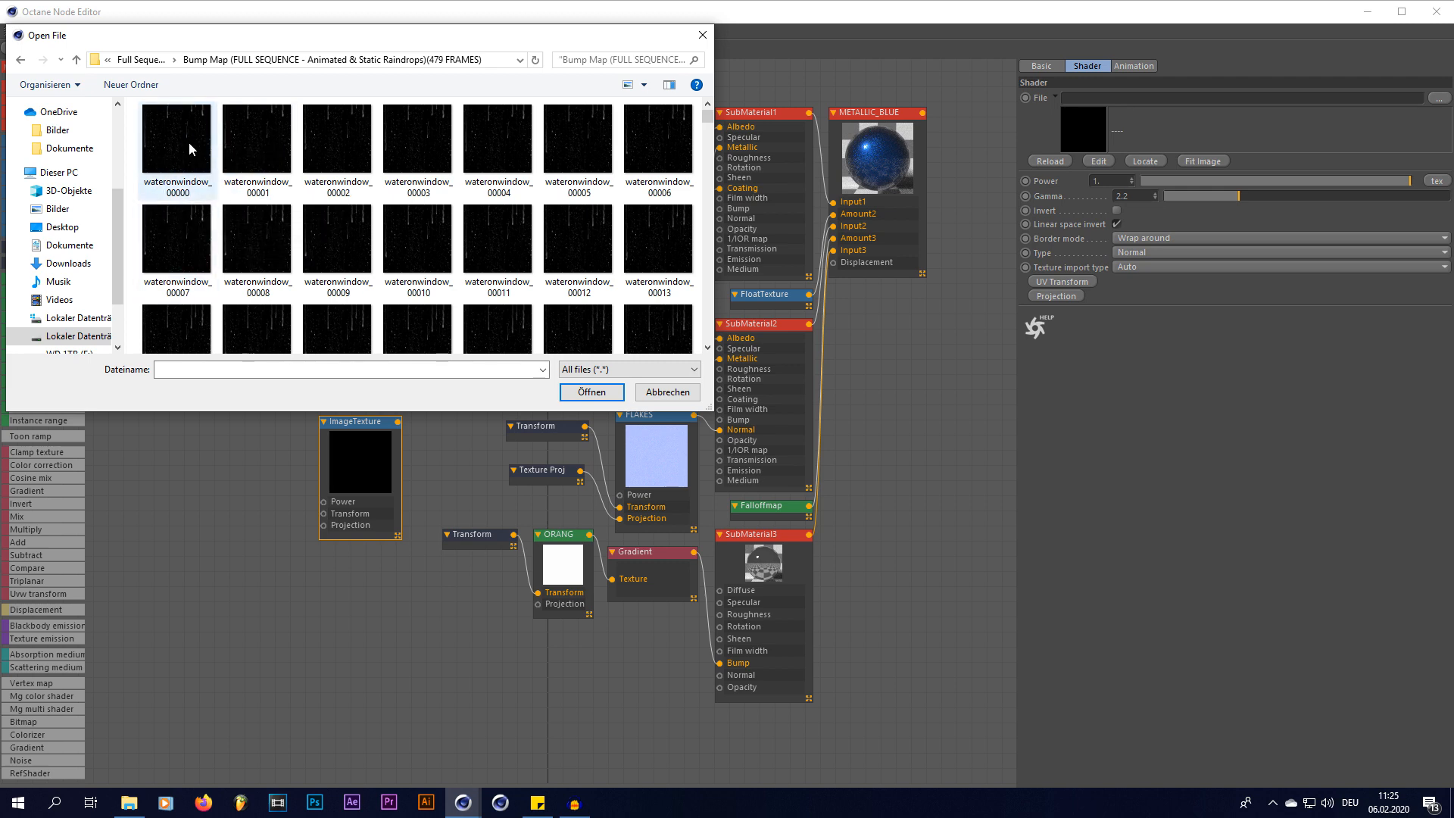
pyautogui.moveTo(177, 144)
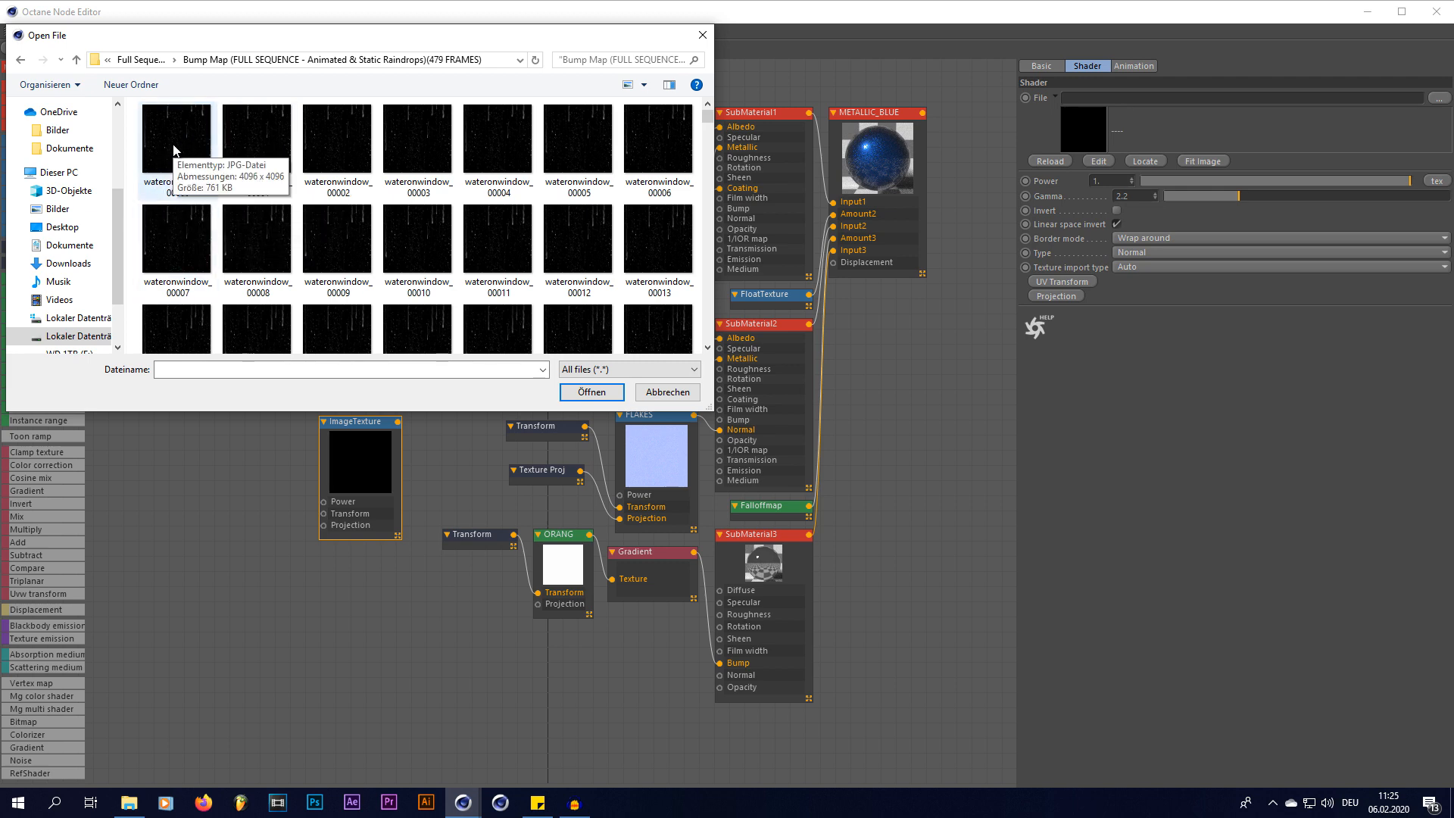
pyautogui.click(176, 140)
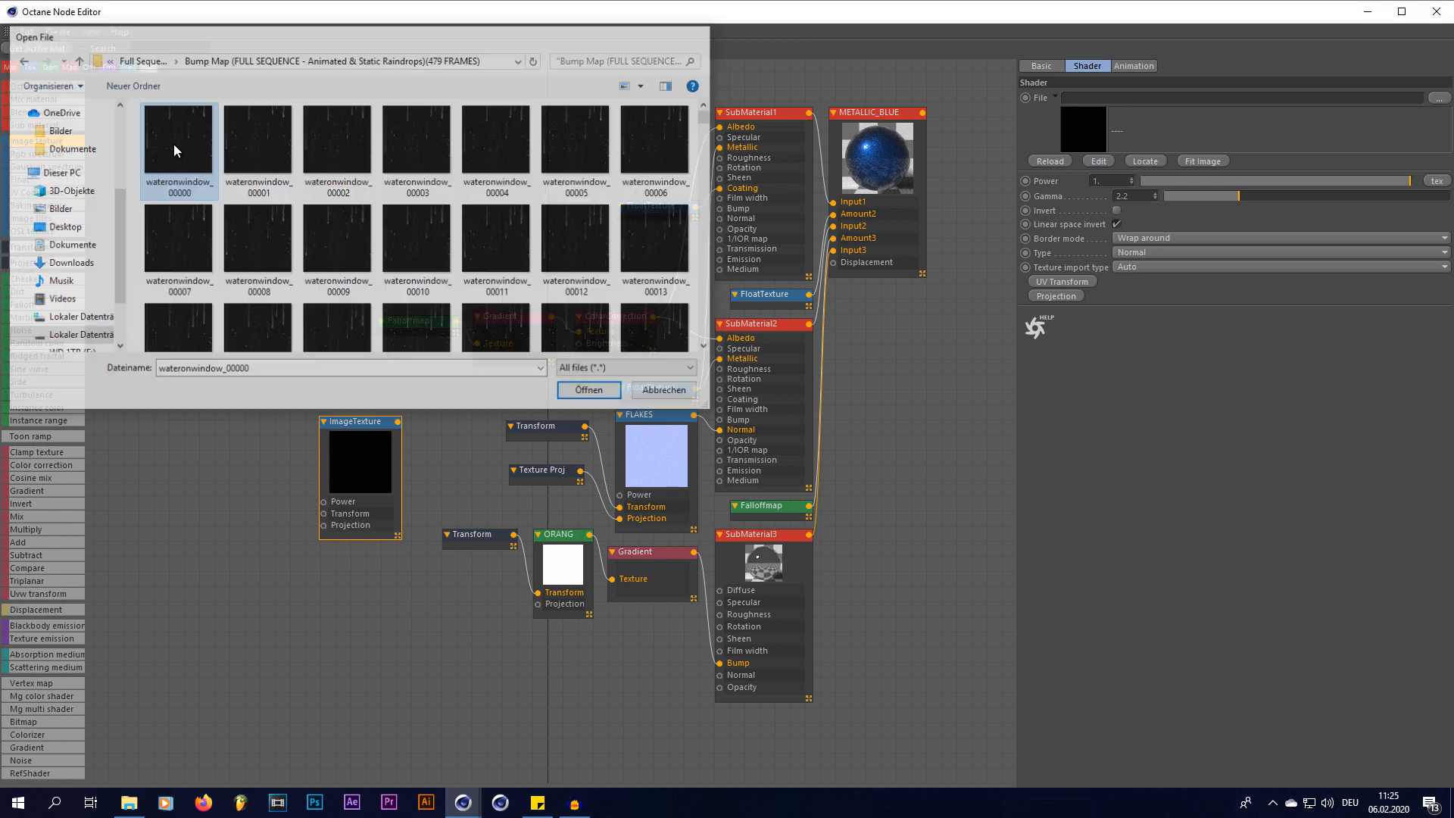
pyautogui.click(590, 390)
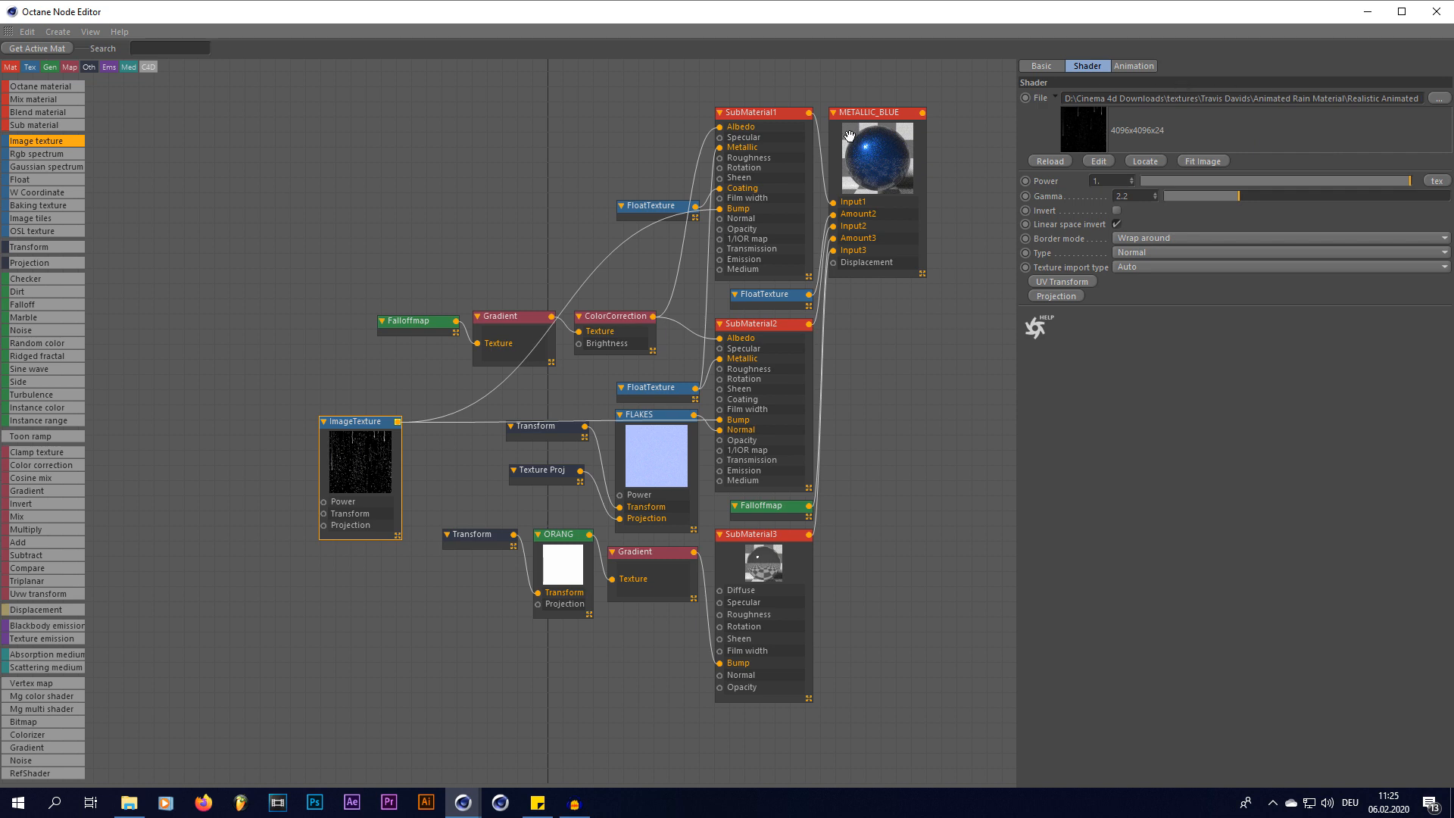
pyautogui.moveTo(1028, 343)
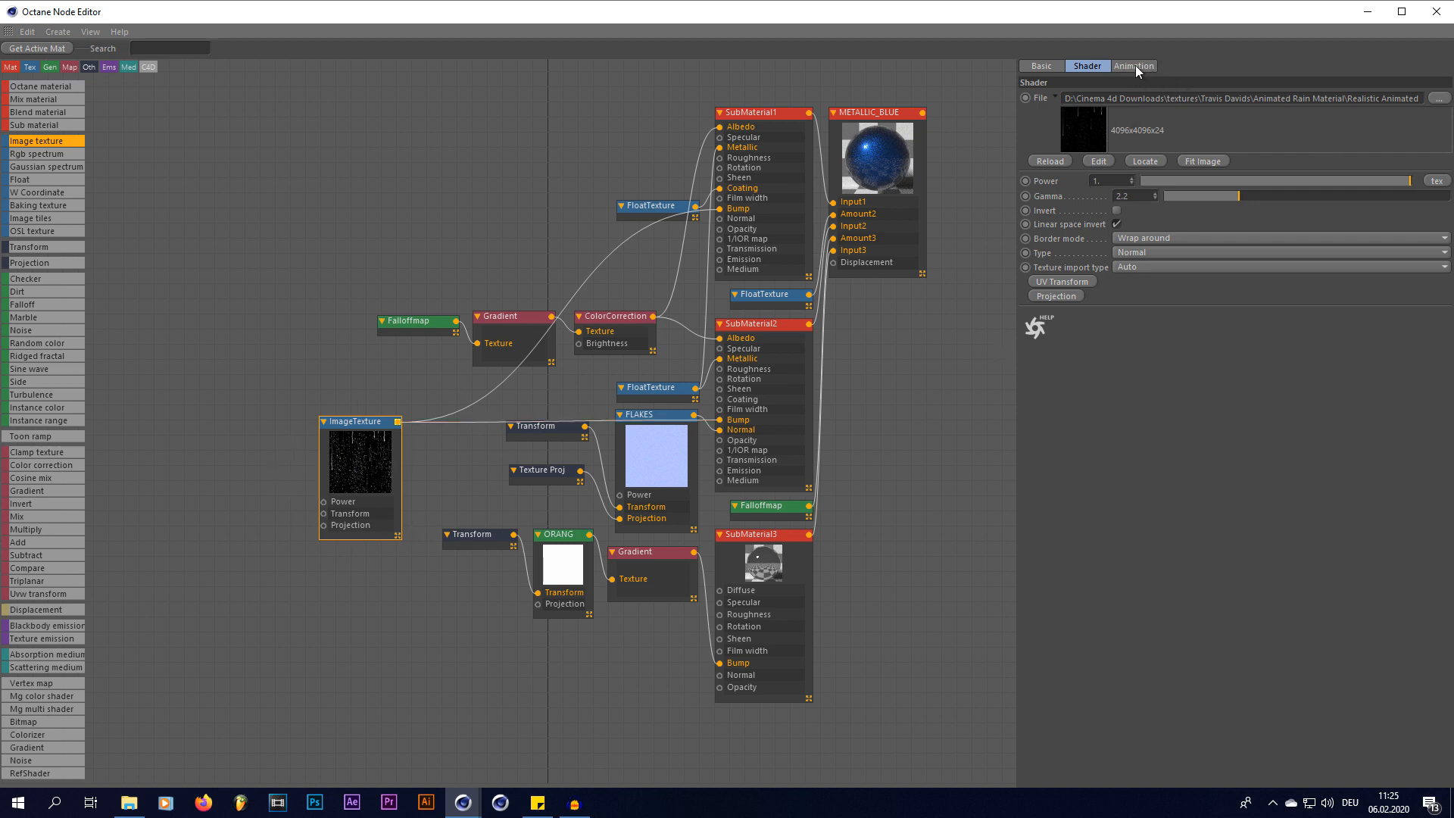
# Set the raindrop bump ImageTexture's Animation Mode to Loop.
pyautogui.click(1133, 65)
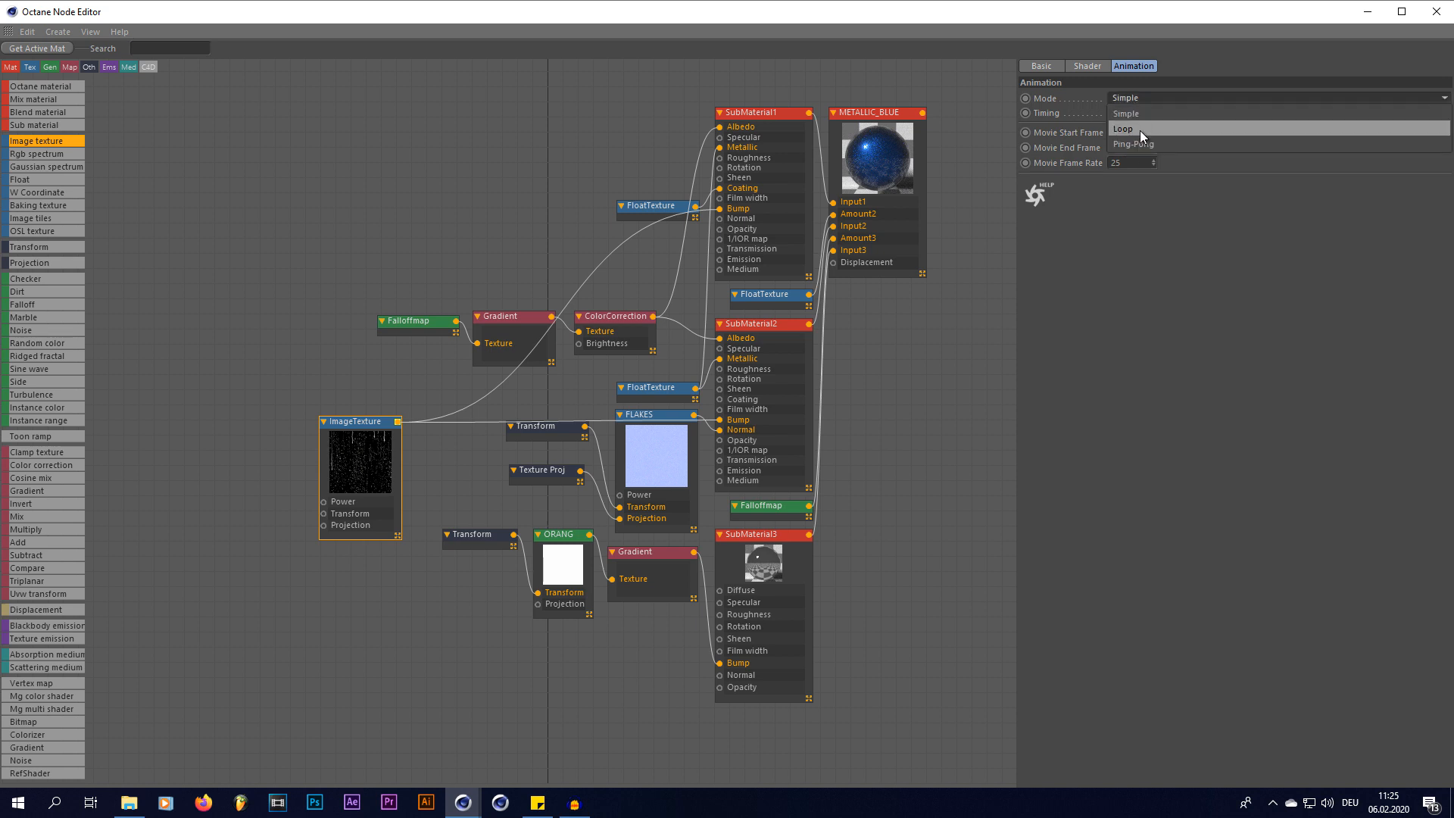
pyautogui.click(1122, 128)
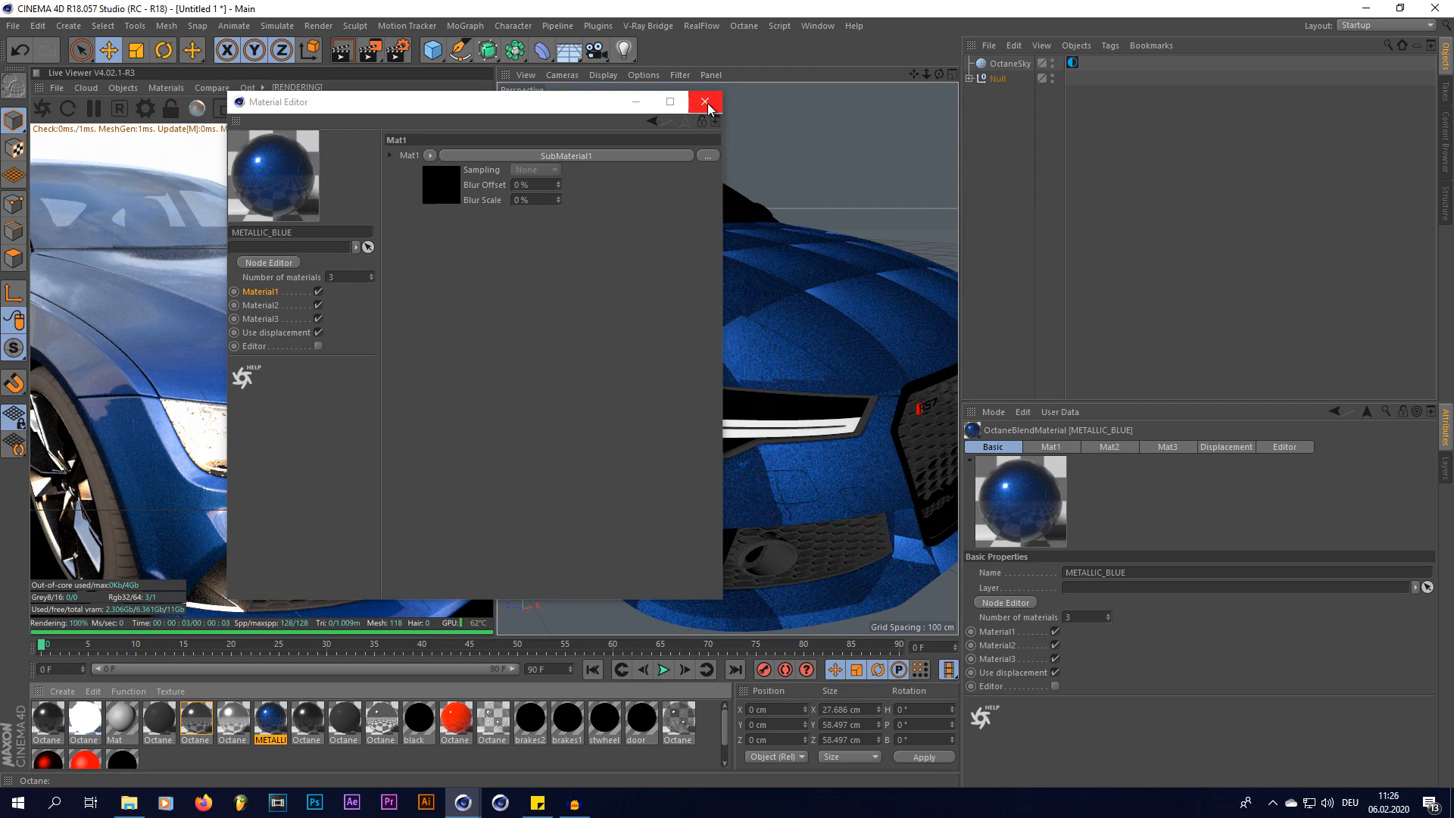
# Close the Material Editor and select all texture tags and objects using METALLIC_BLUE.
pyautogui.click(705, 101)
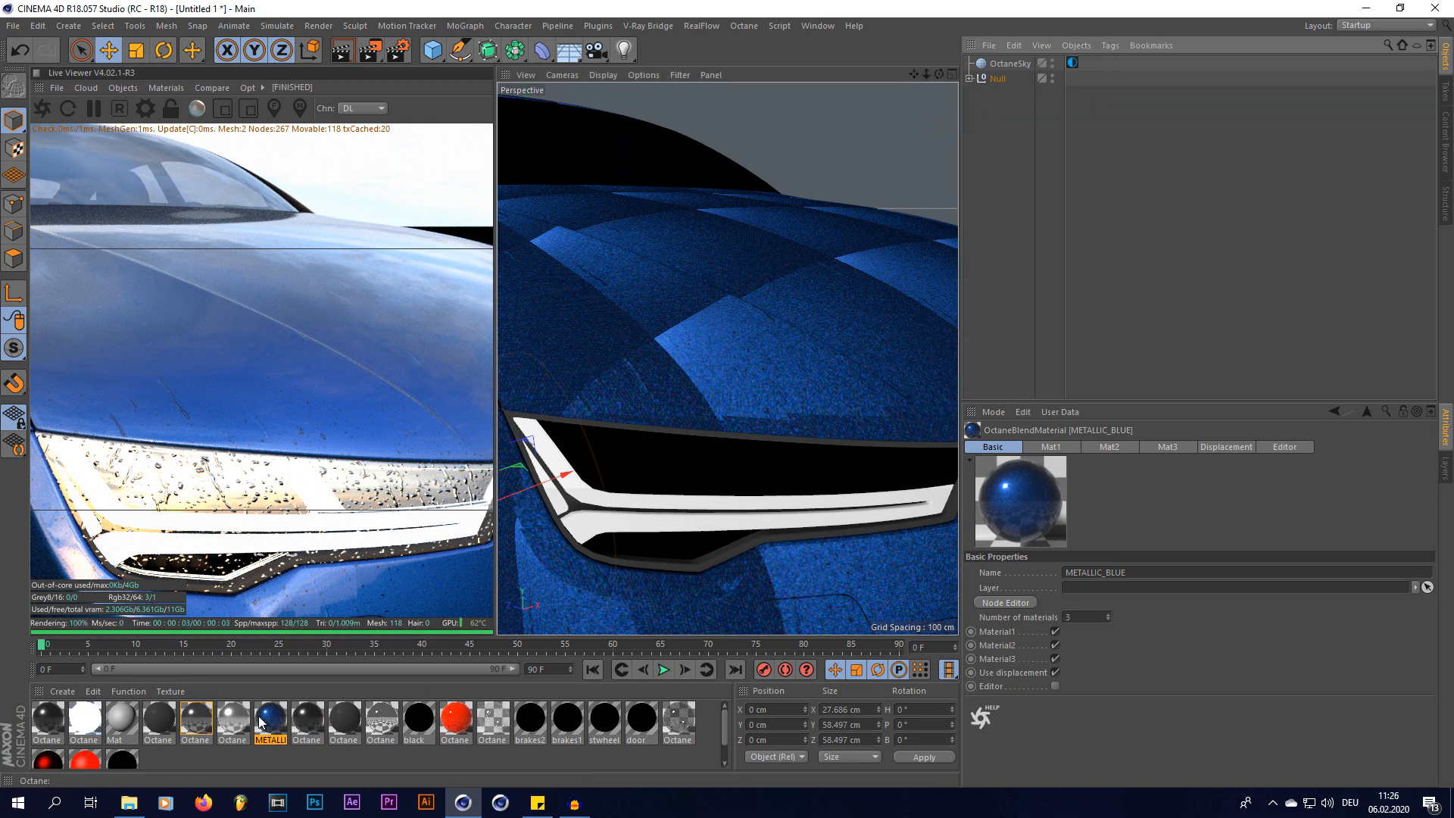
pyautogui.rightClick(269, 723)
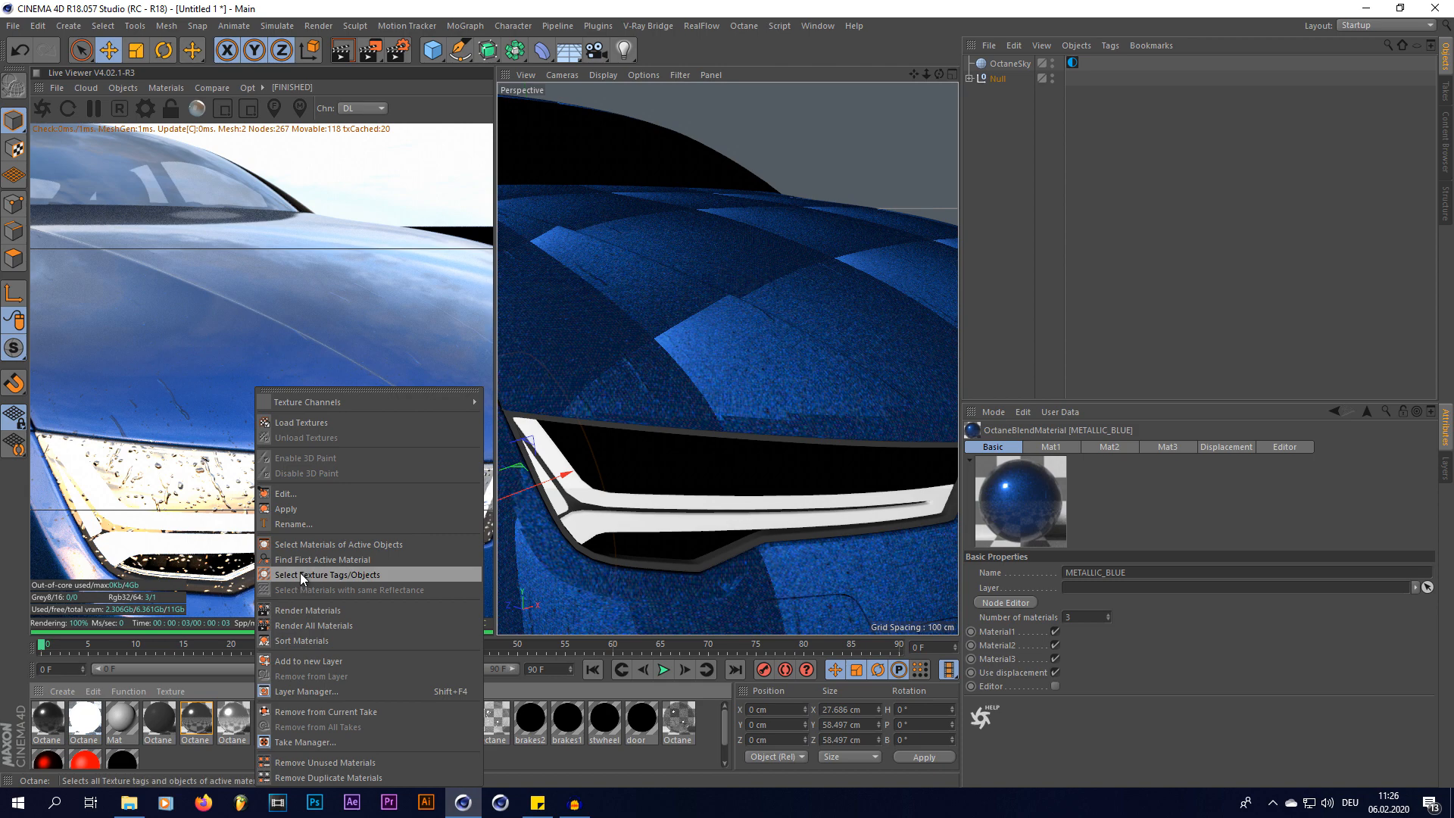
pyautogui.click(336, 574)
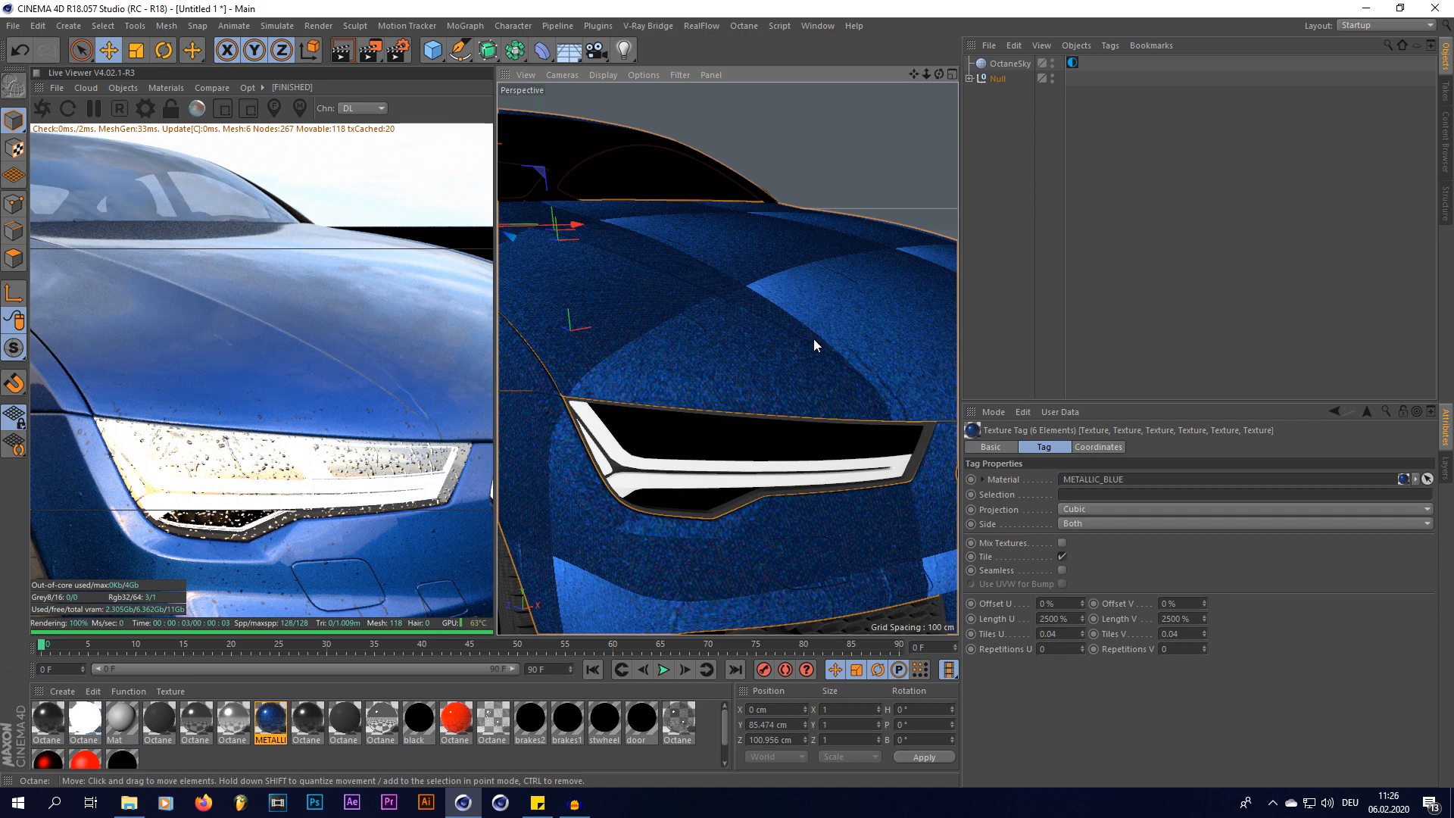
# Set the glass Octane Material's bump ImageTexture Animation Mode to Loop.
pyautogui.click(492, 719)
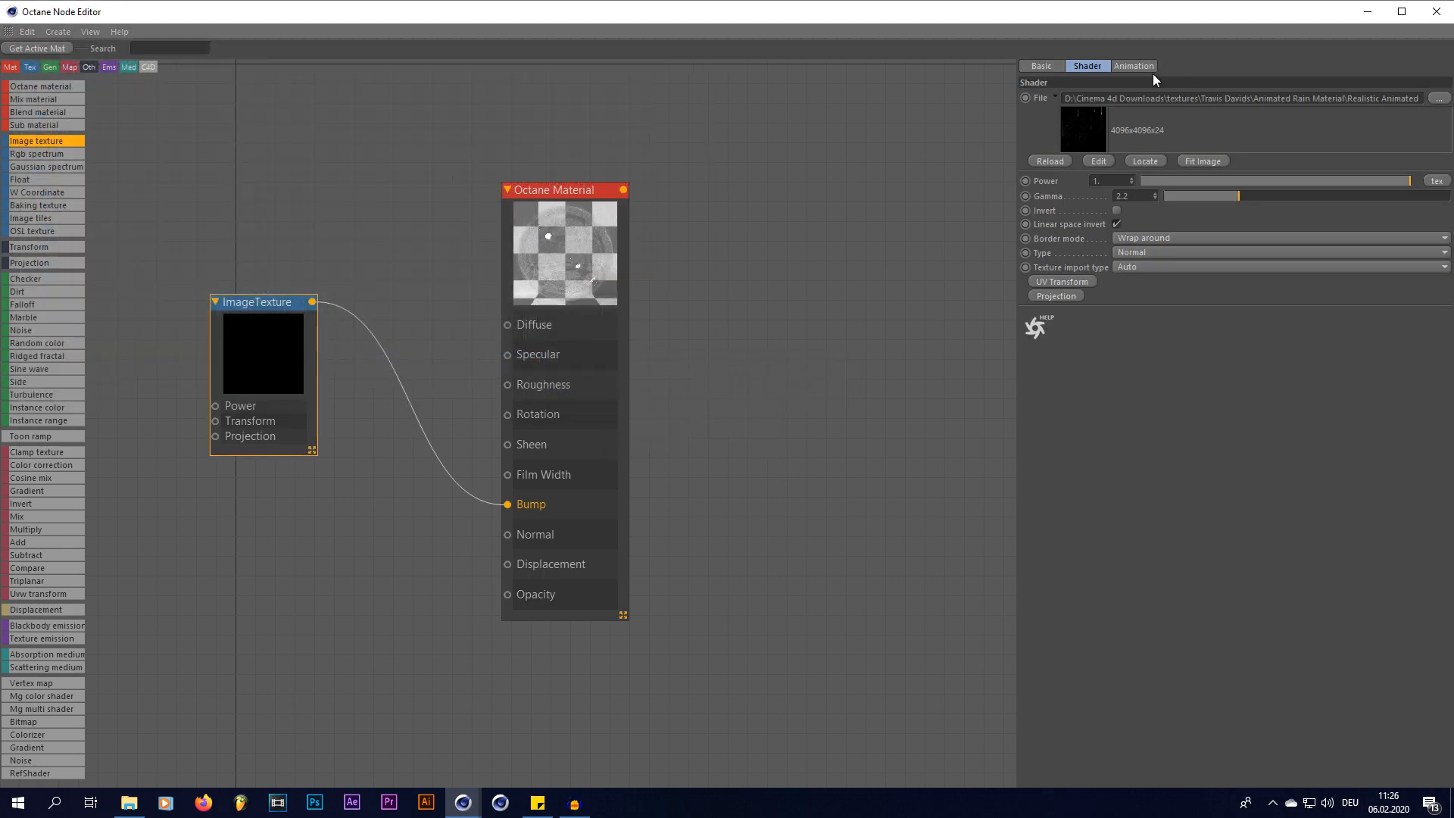
pyautogui.click(1134, 66)
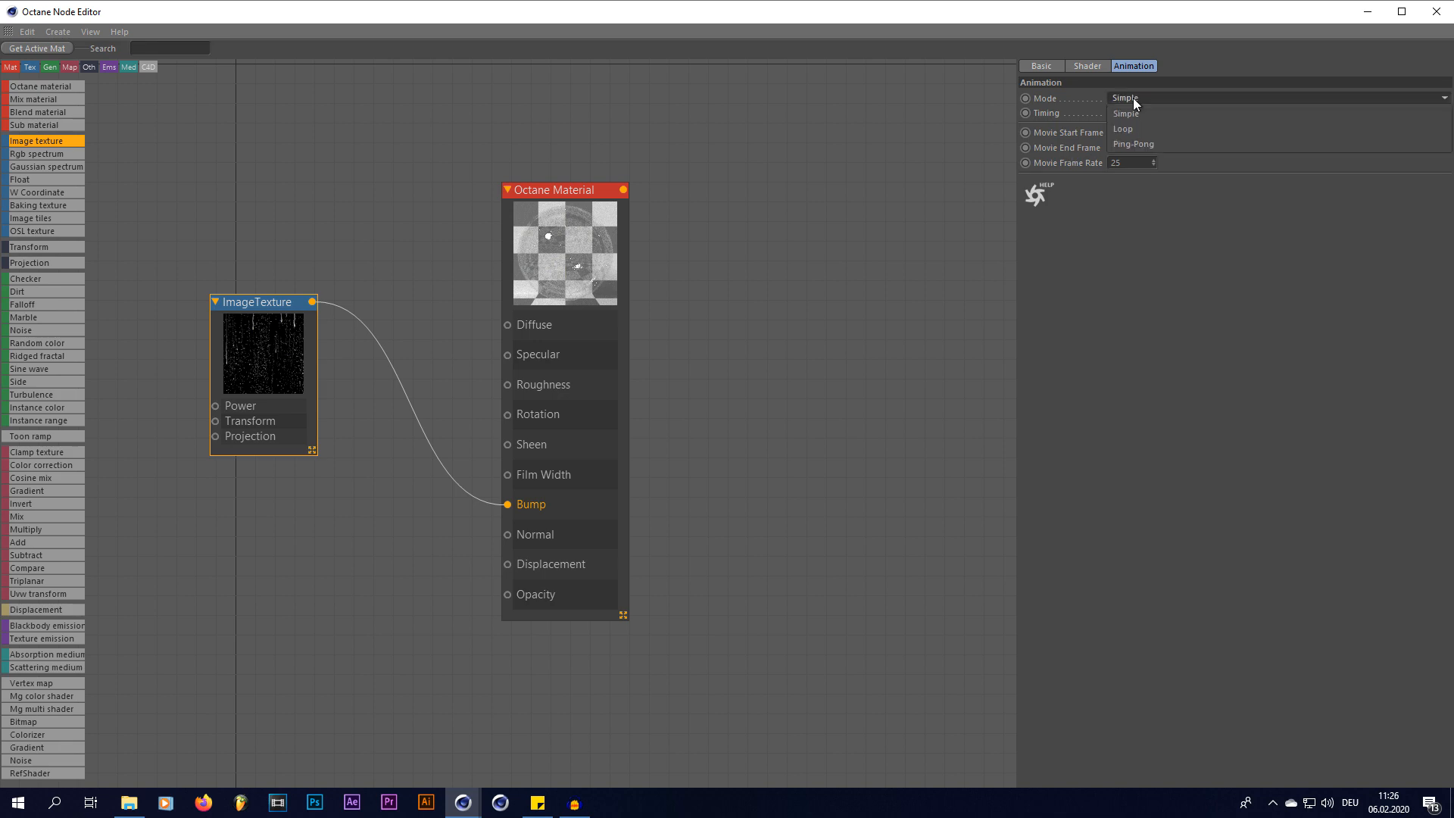
pyautogui.click(1123, 128)
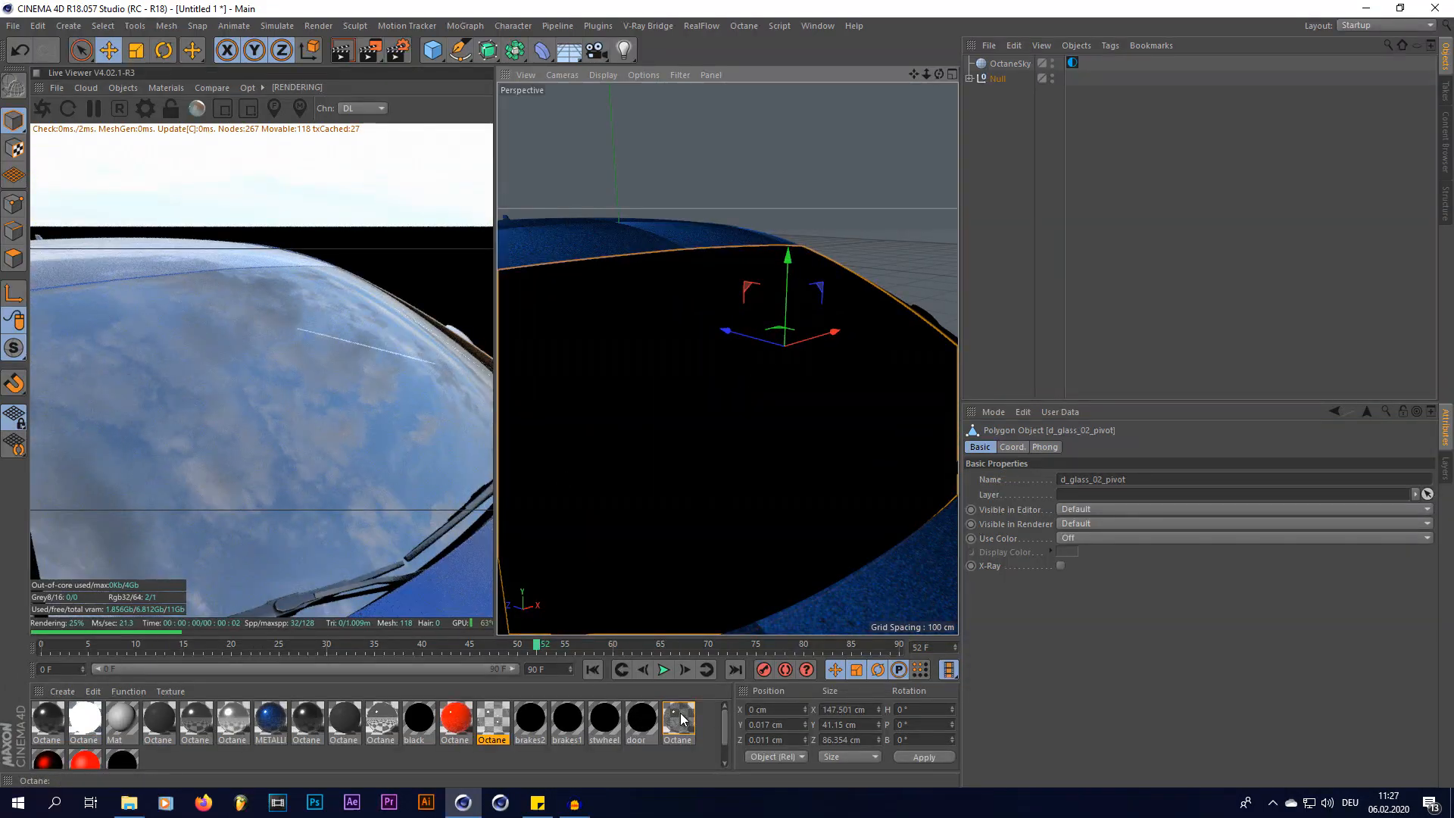
# Load the Roughness Map sequence into the glass material's roughness, set Loop, and close the editor.
pyautogui.doubleClick(678, 719)
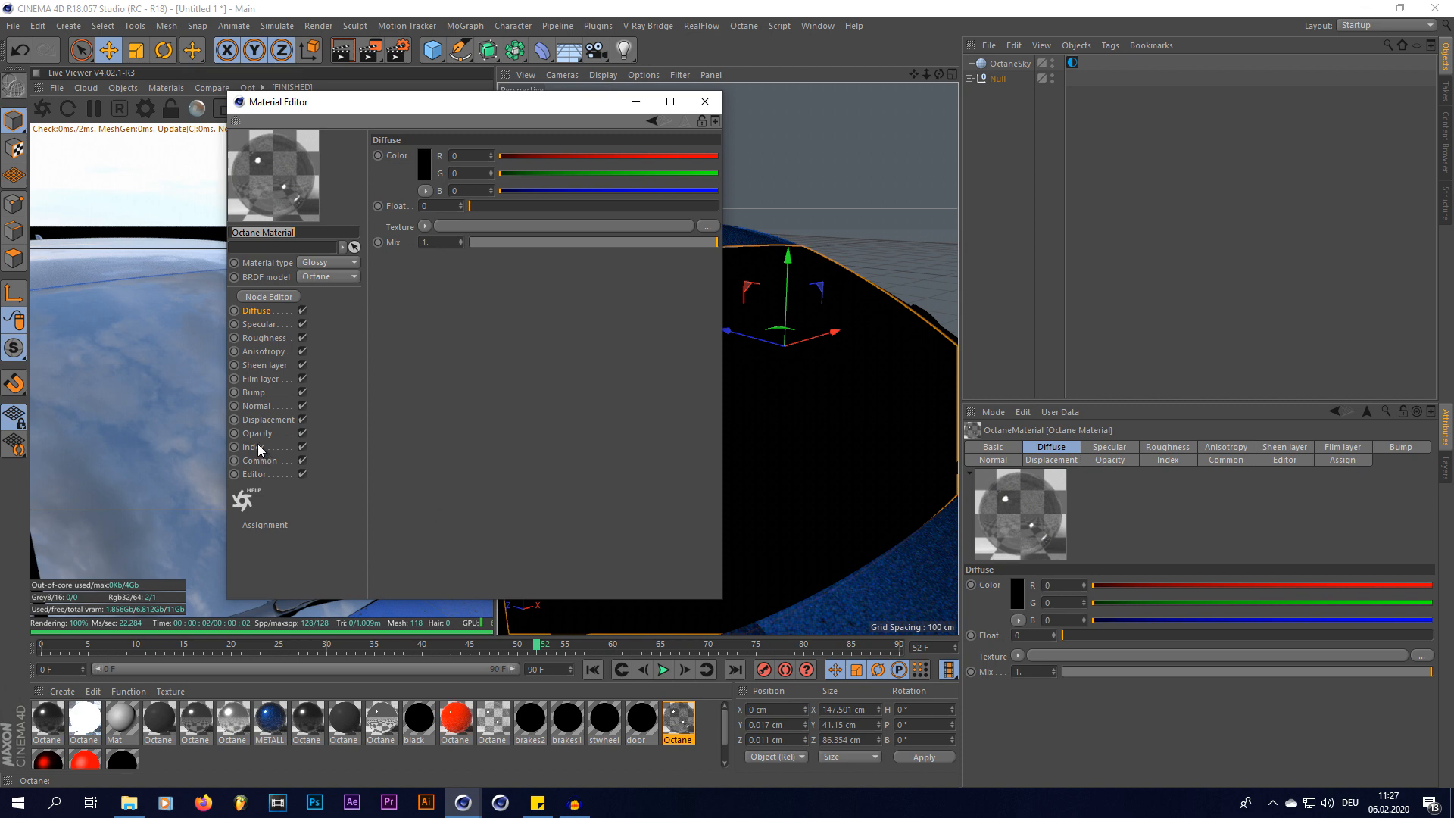
pyautogui.click(486, 137)
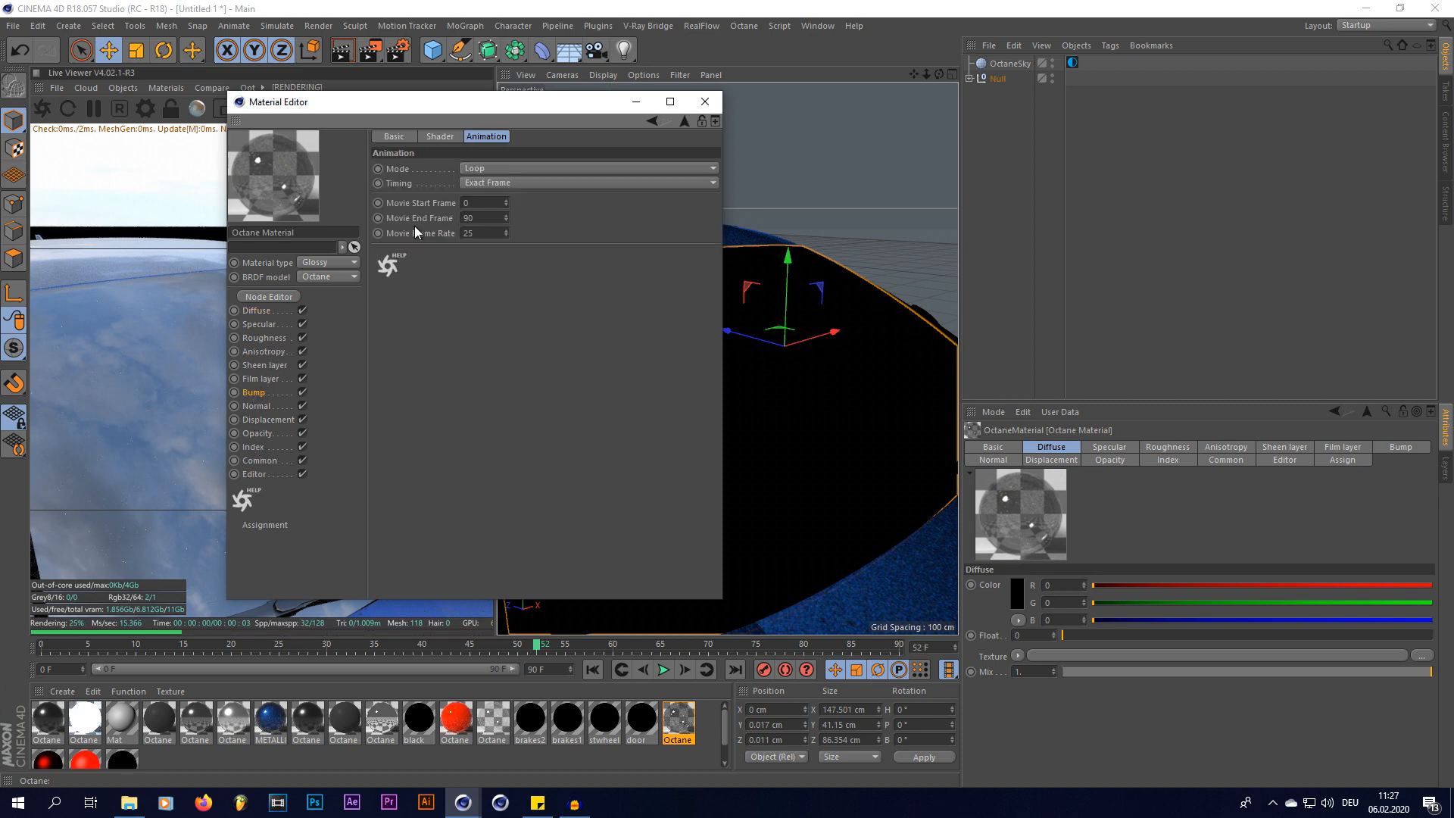
pyautogui.moveTo(281, 389)
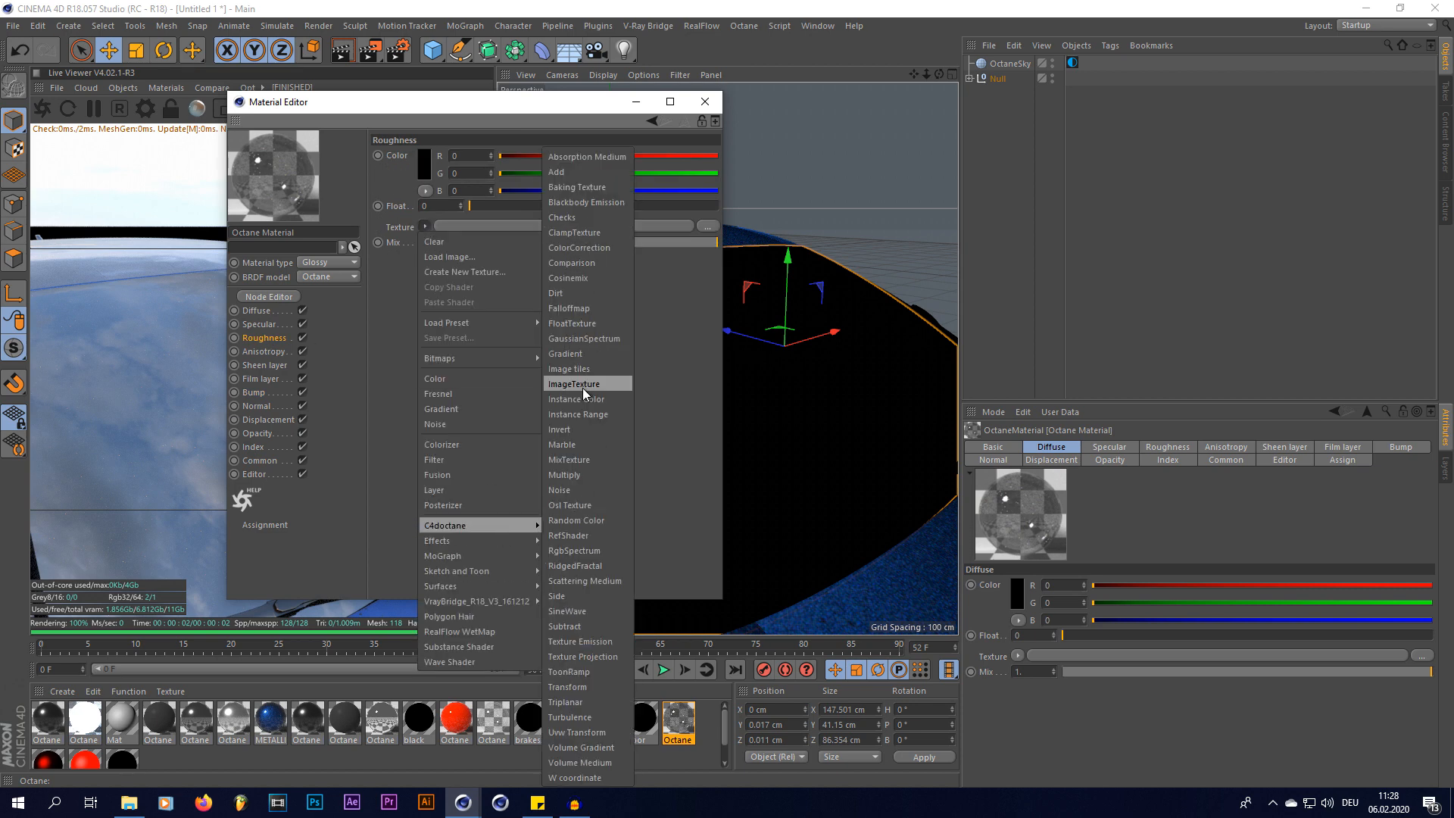
pyautogui.click(486, 136)
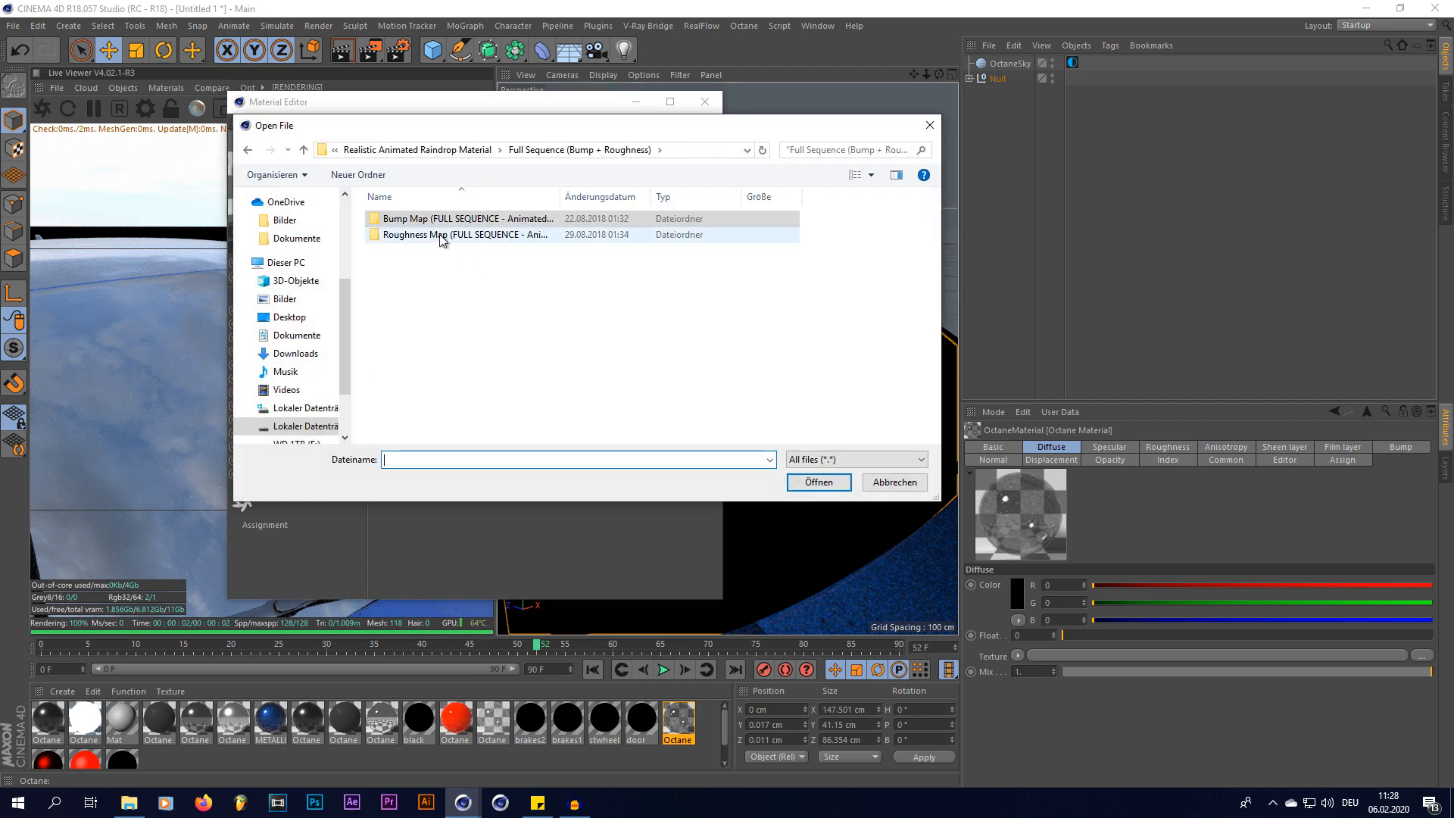
pyautogui.click(817, 482)
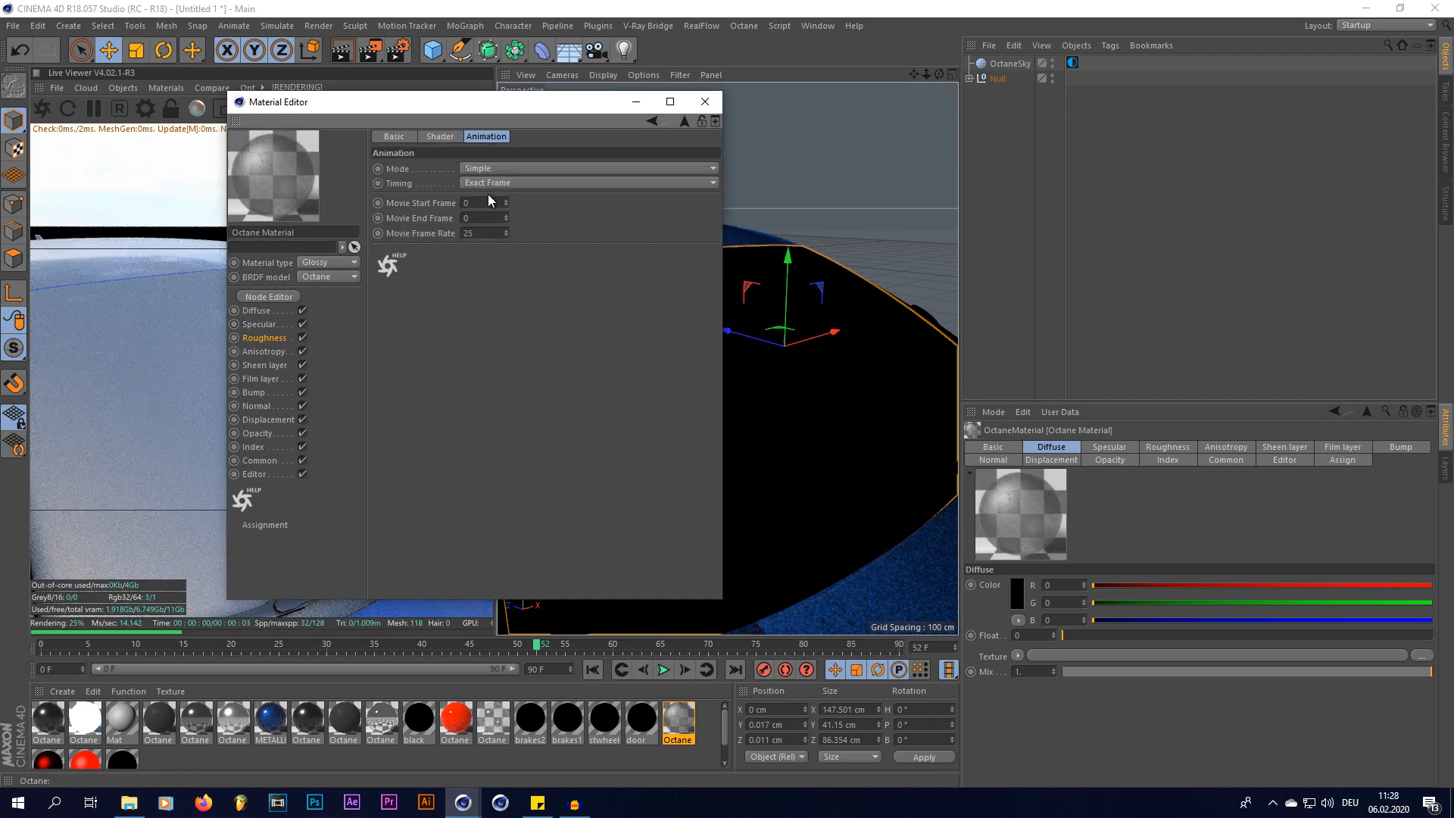
pyautogui.click(589, 168)
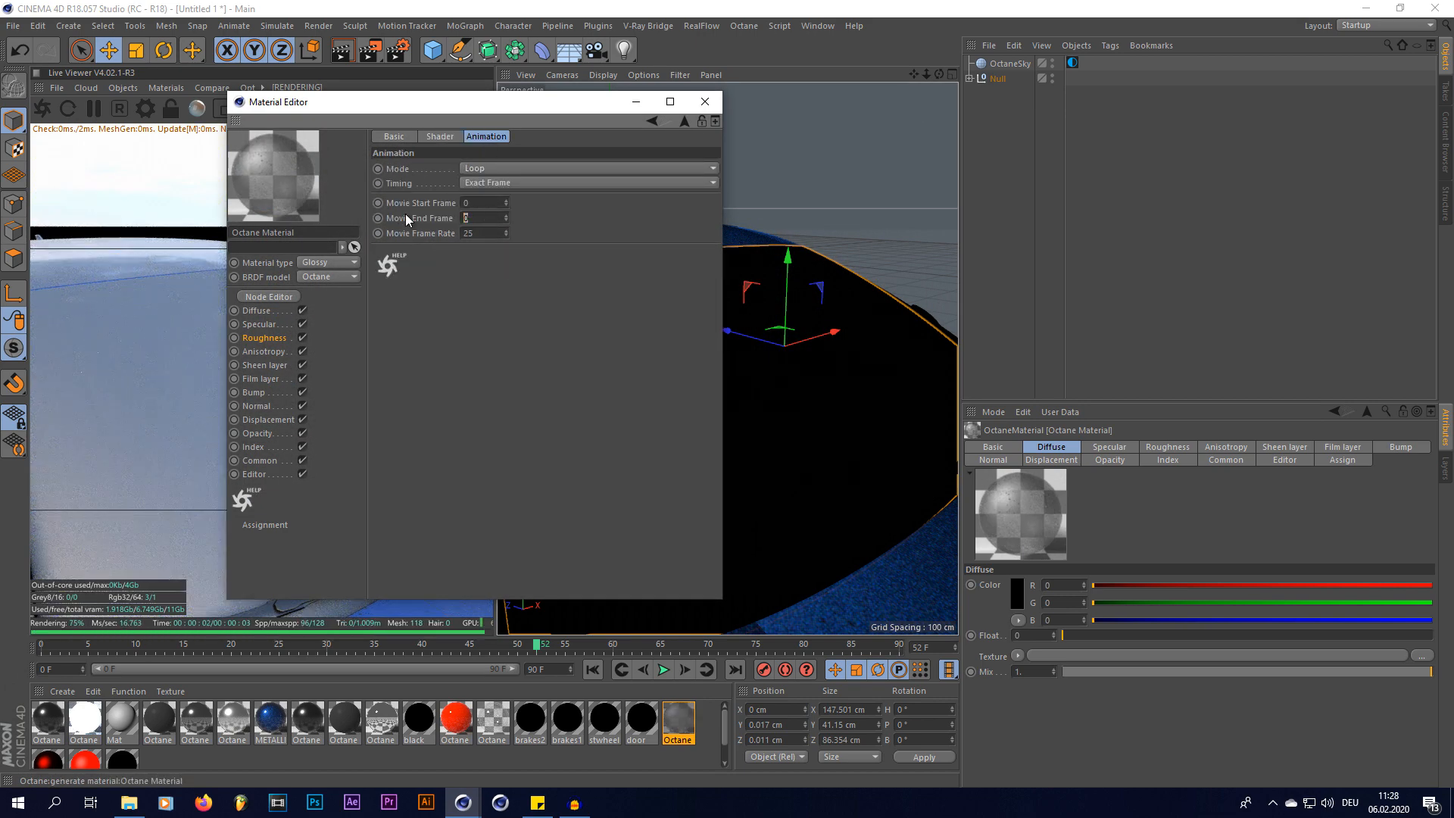
pyautogui.click(704, 101)
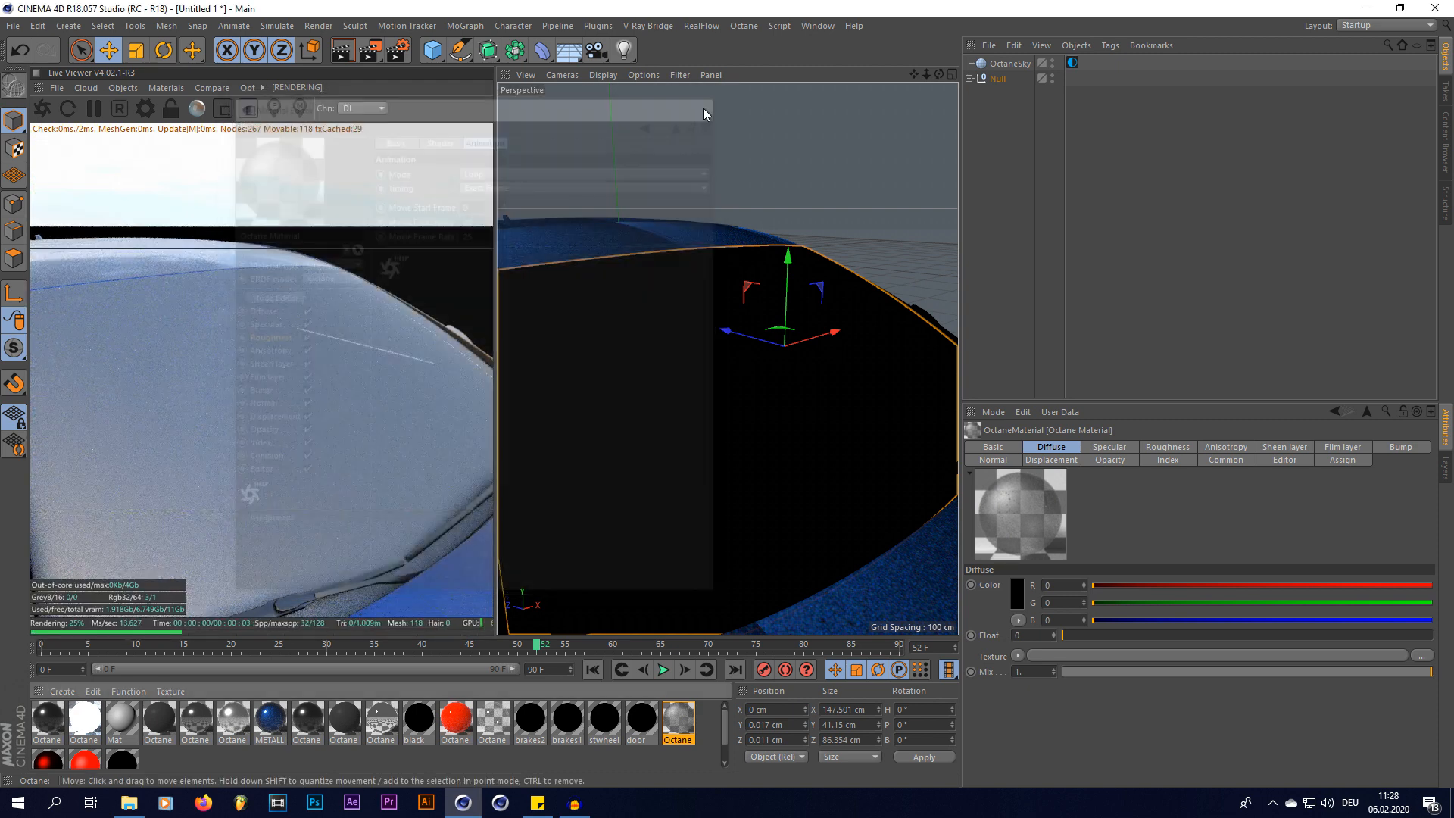